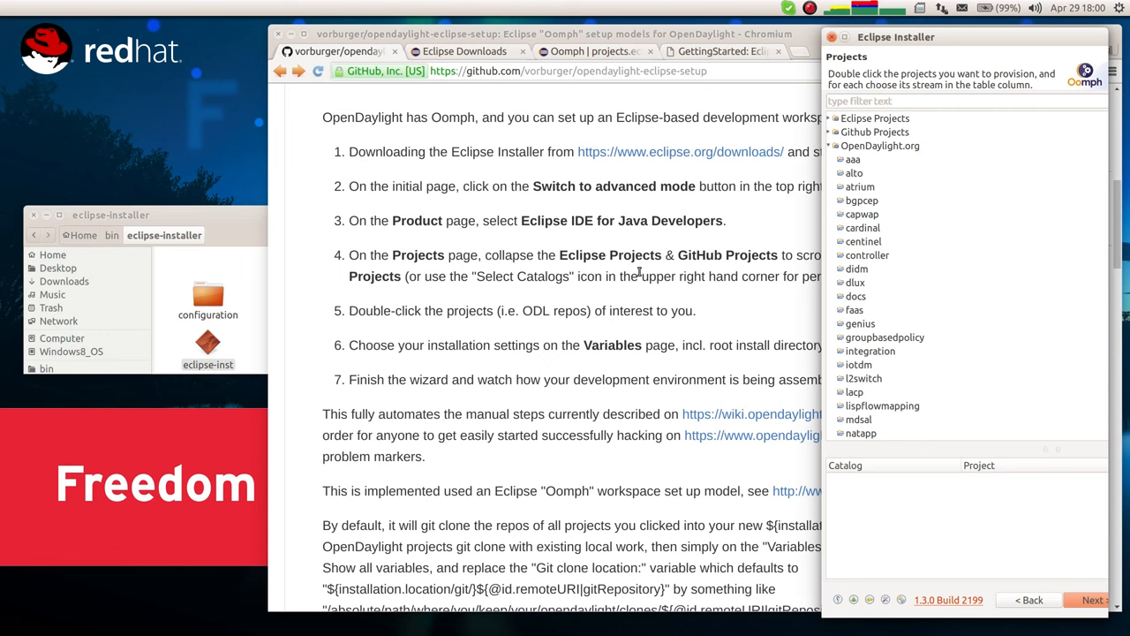
Switch Chromium to the Eclipse downloads page offering the Linux Eclipse Installer
left_click(462, 50)
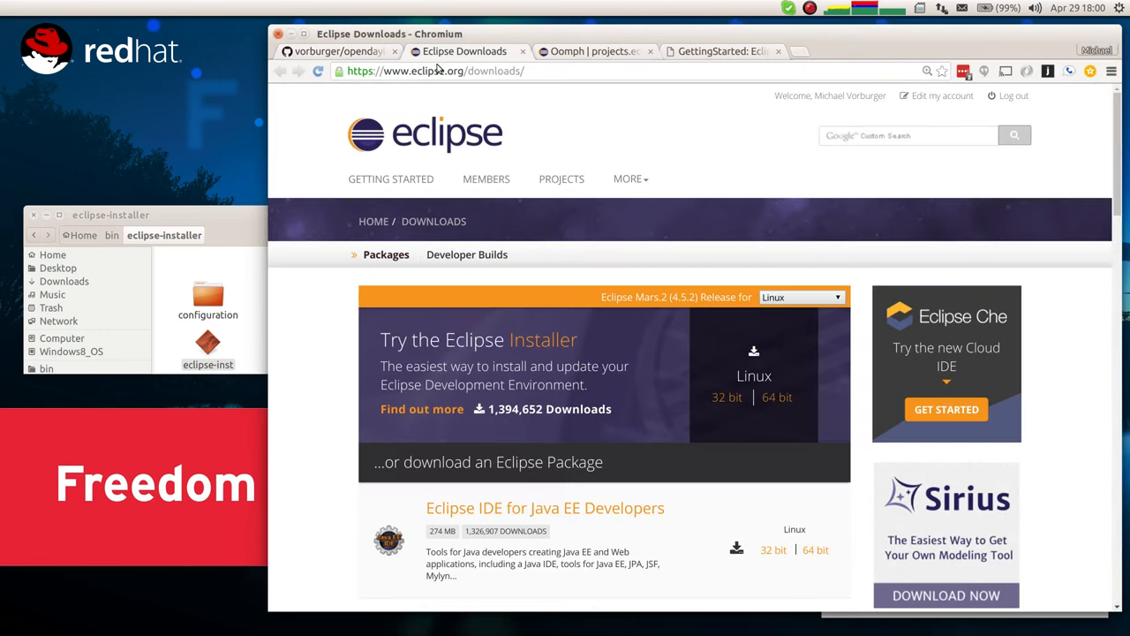
mouse_move(580, 400)
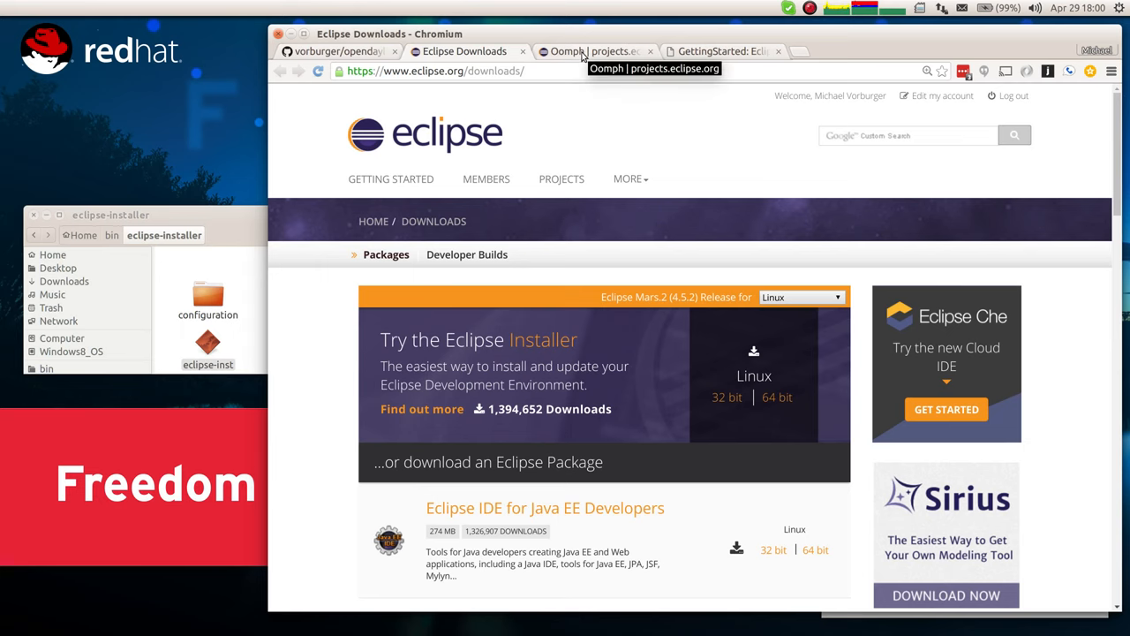
Switch to the Oomph projects.eclipse.org page and scroll to its EMF models and tools list
left_click(591, 50)
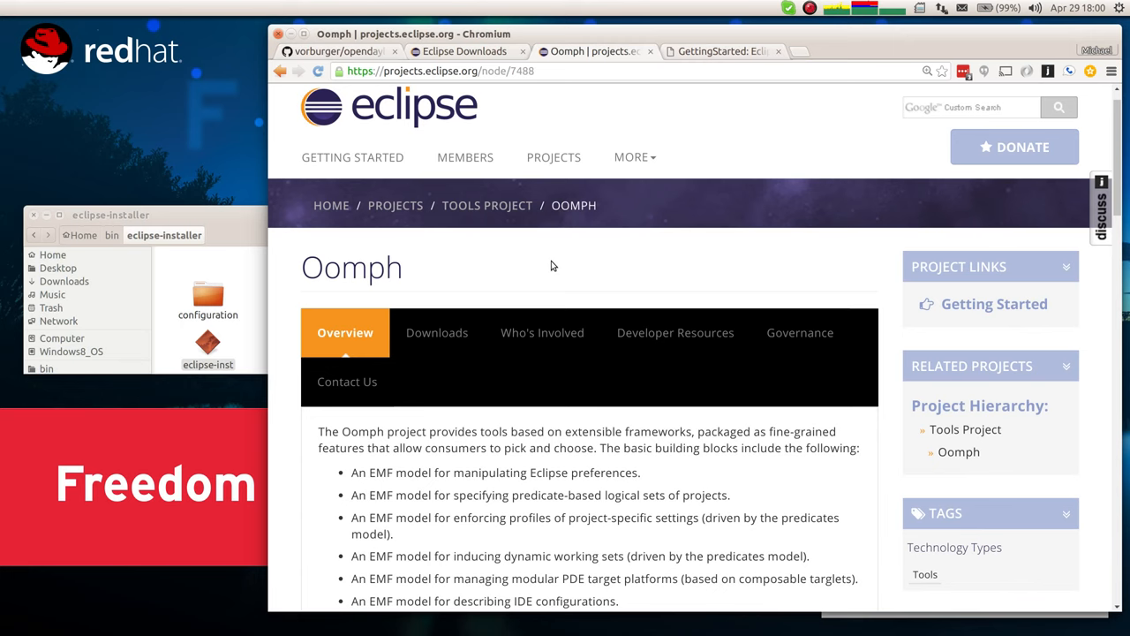
mouse_move(542, 332)
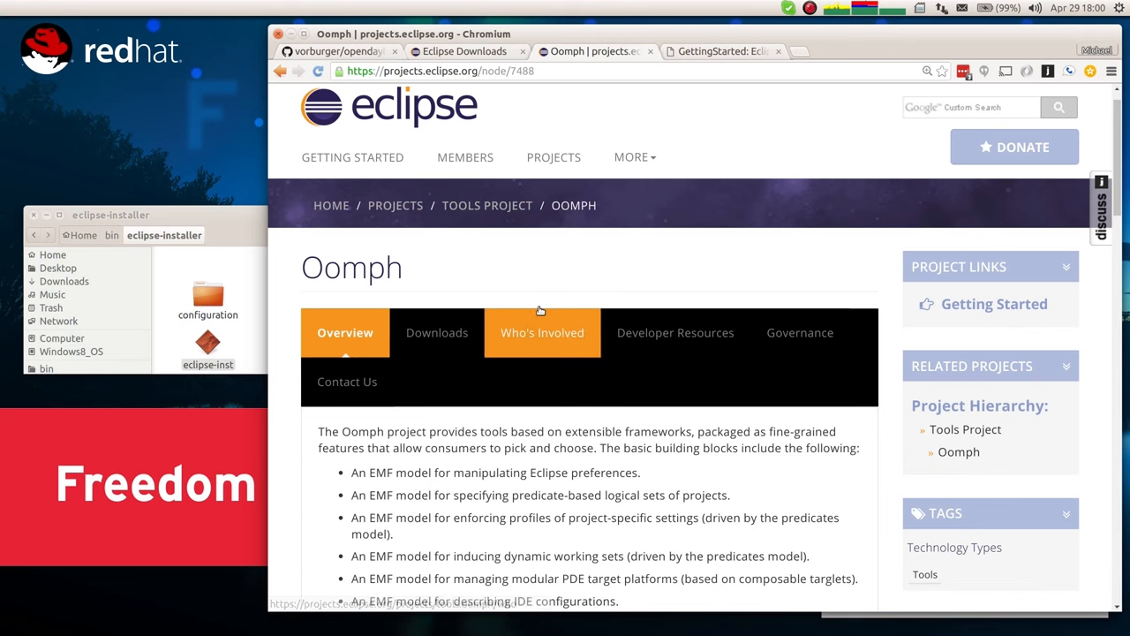
scroll("down", 3)
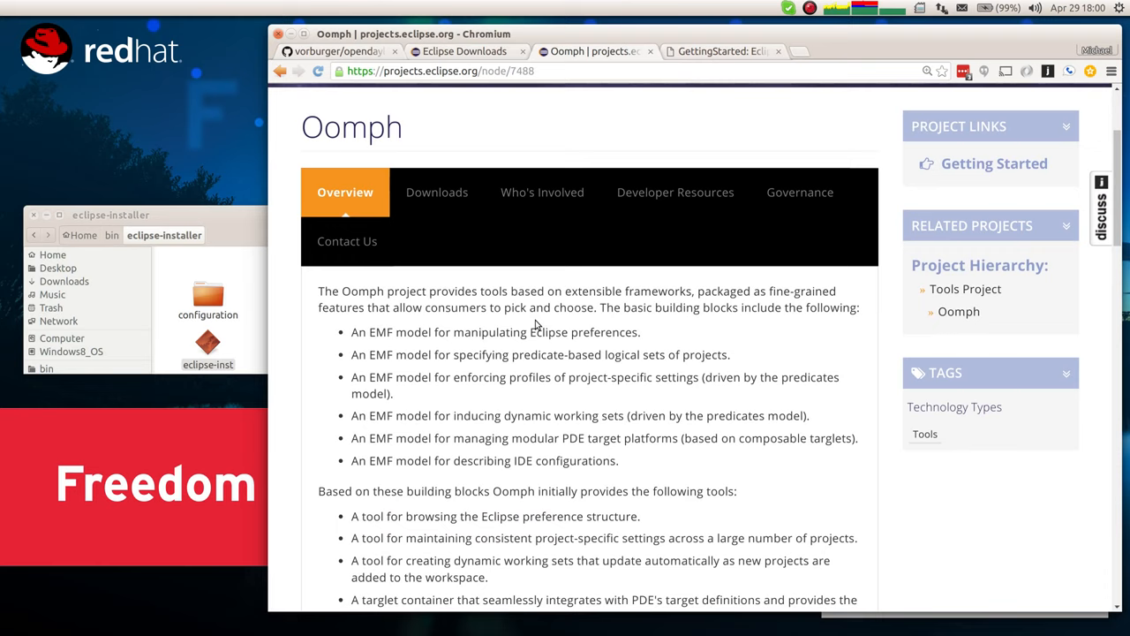
scroll("down", 3)
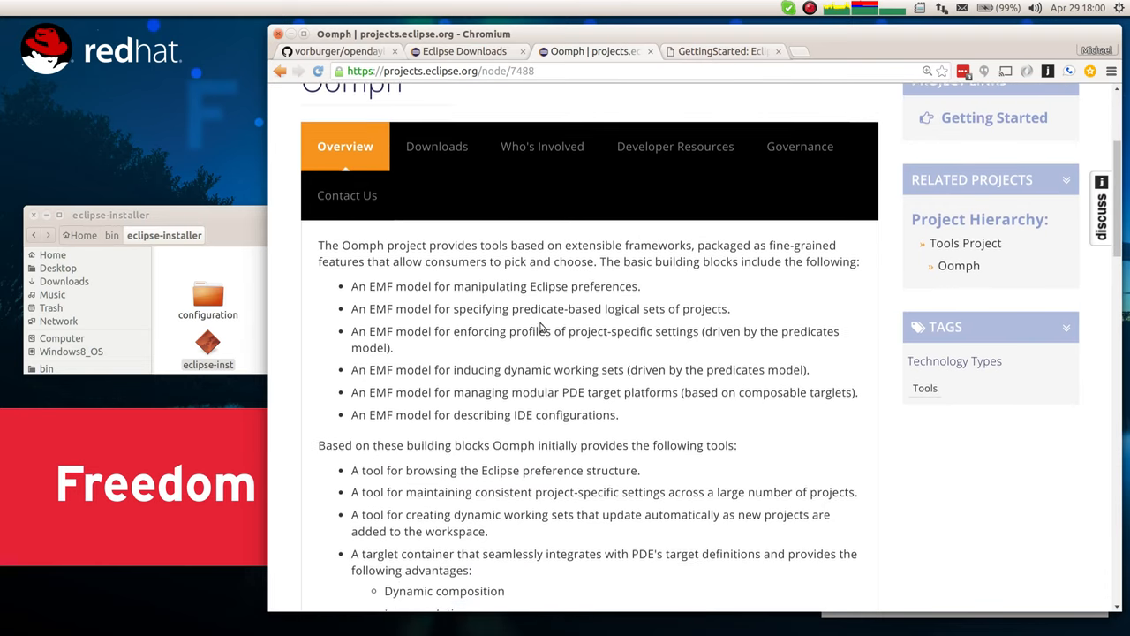
scroll("down", 3)
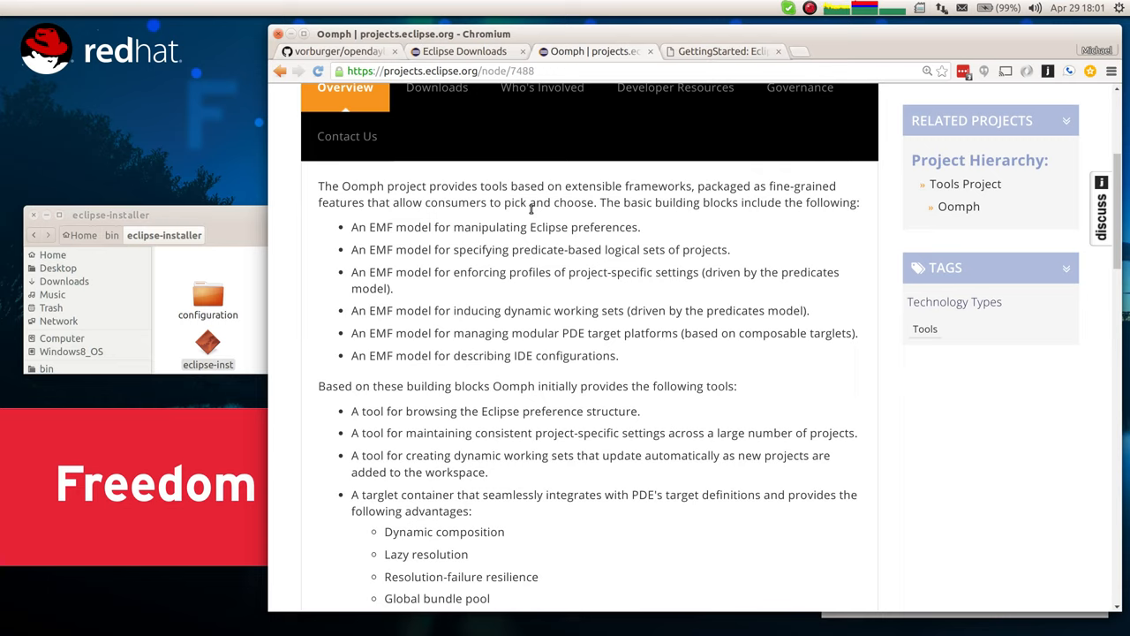
mouse_move(555, 174)
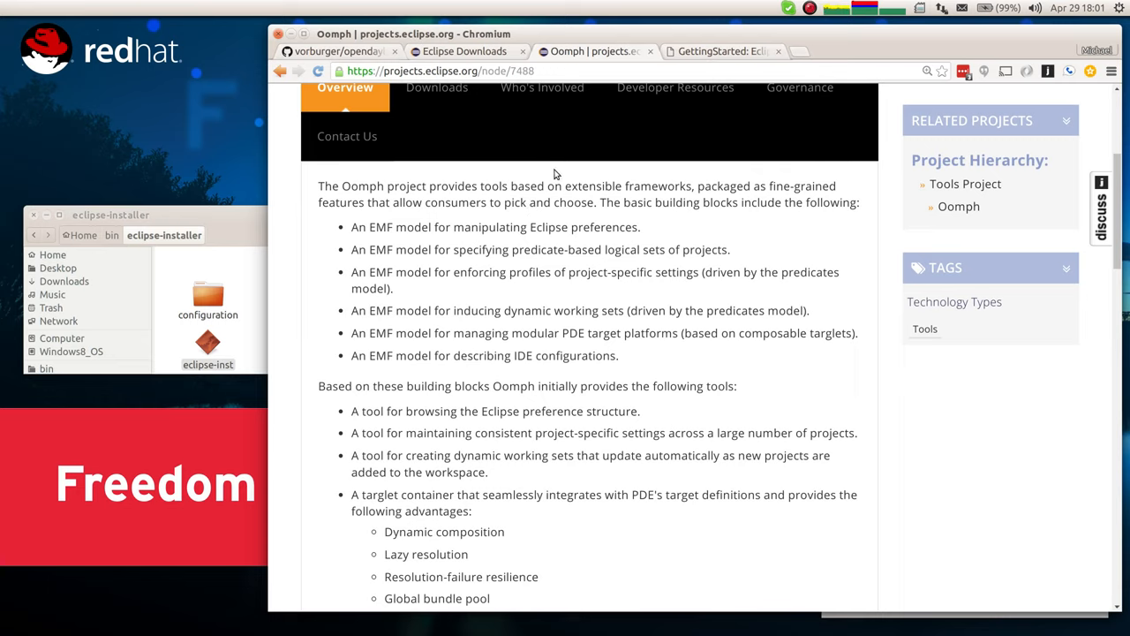
mouse_move(678, 58)
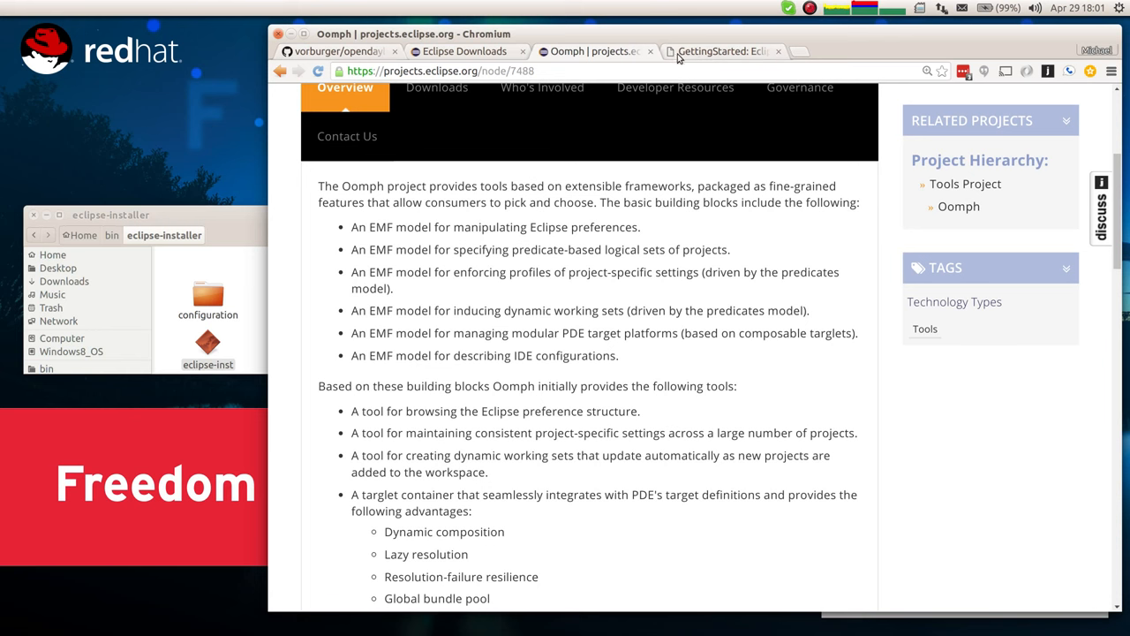
Skim the GettingStarted: Eclipse wiki, then return to the opendaylight-eclipse-setup repository page
left_click(720, 50)
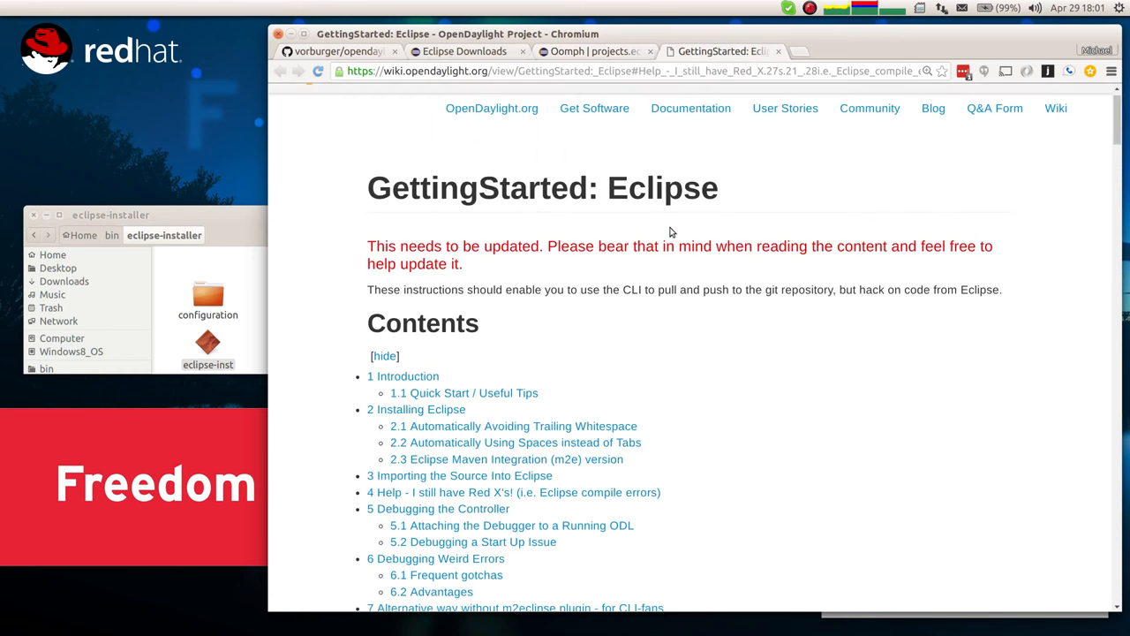
scroll("down", 3)
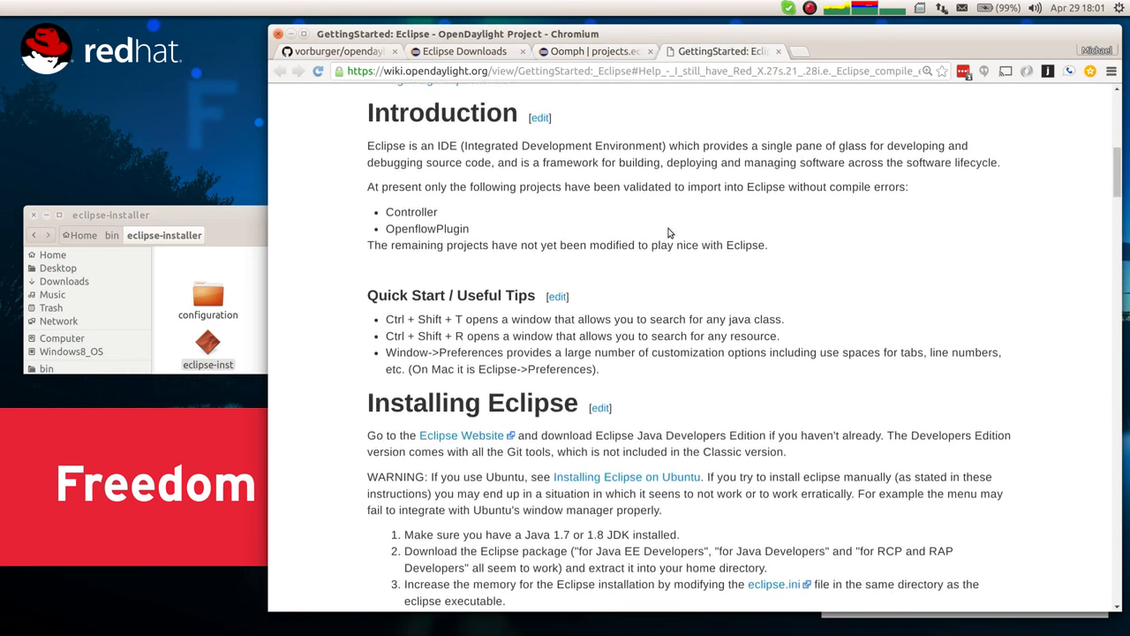
scroll("down", 3)
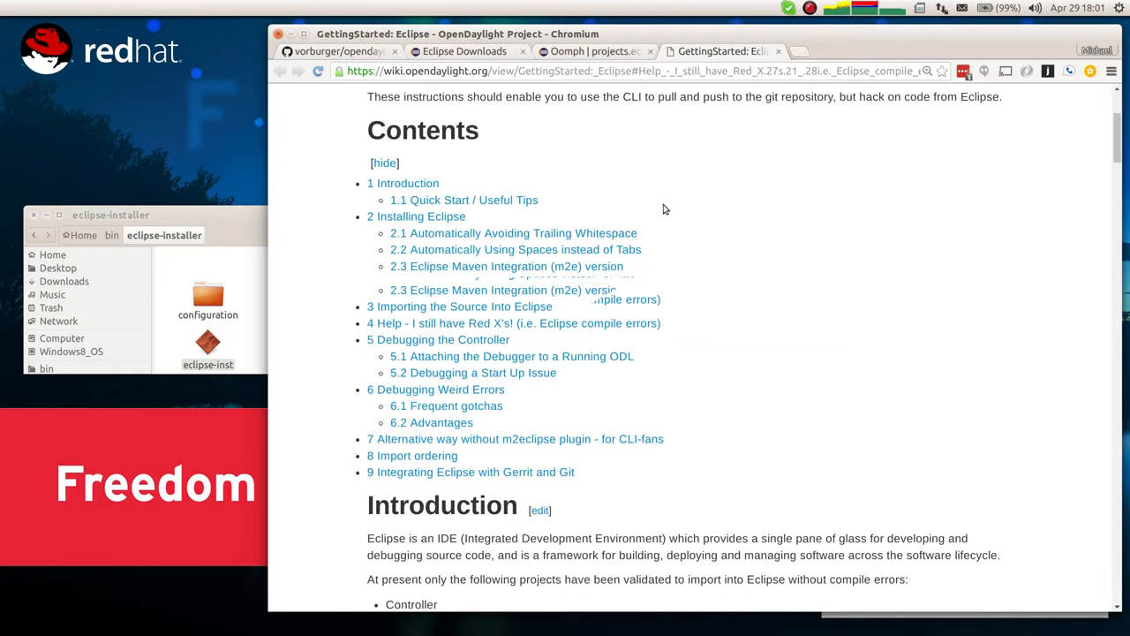
left_click(335, 50)
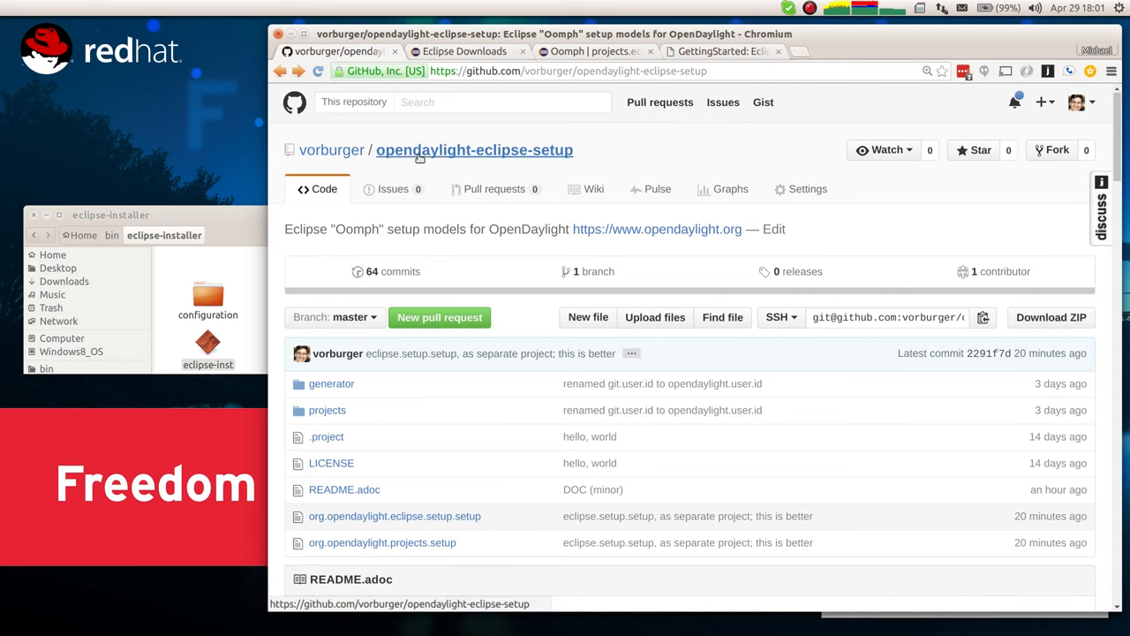
Scroll through the README's seven Oomph setup steps and bring up the Eclipse Installer
scroll("down", 3)
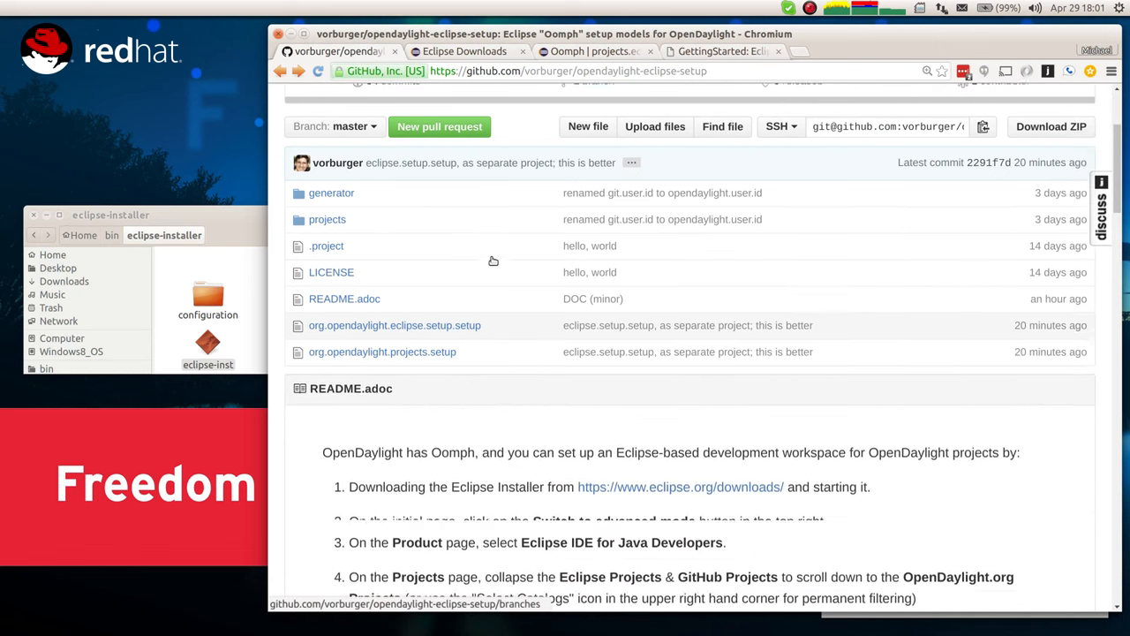
scroll("down", 3)
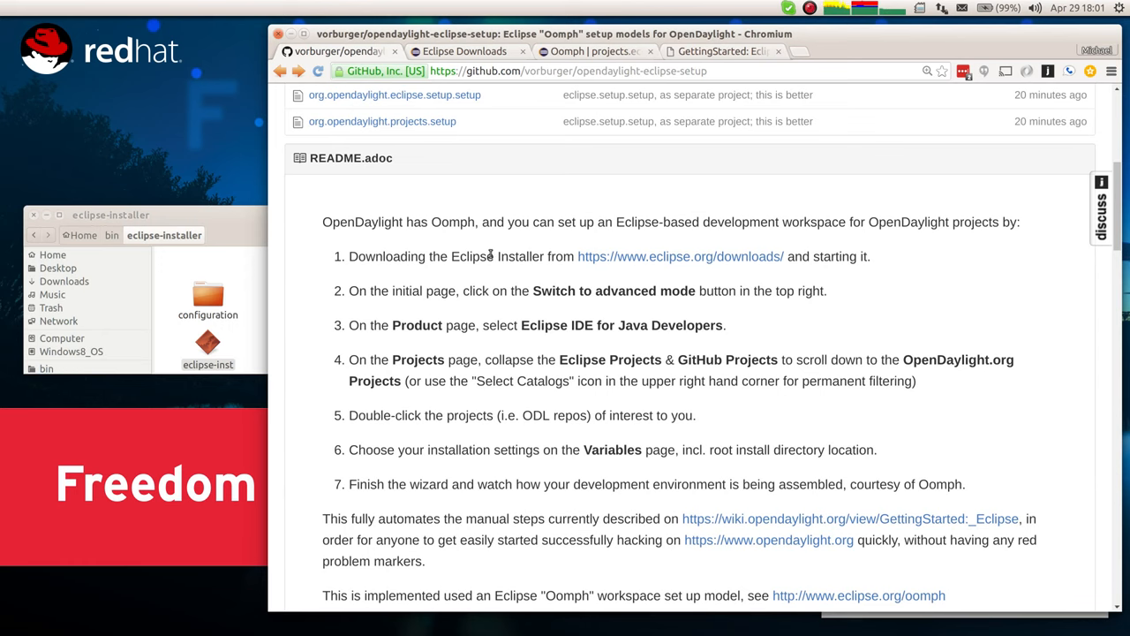
scroll("down", 3)
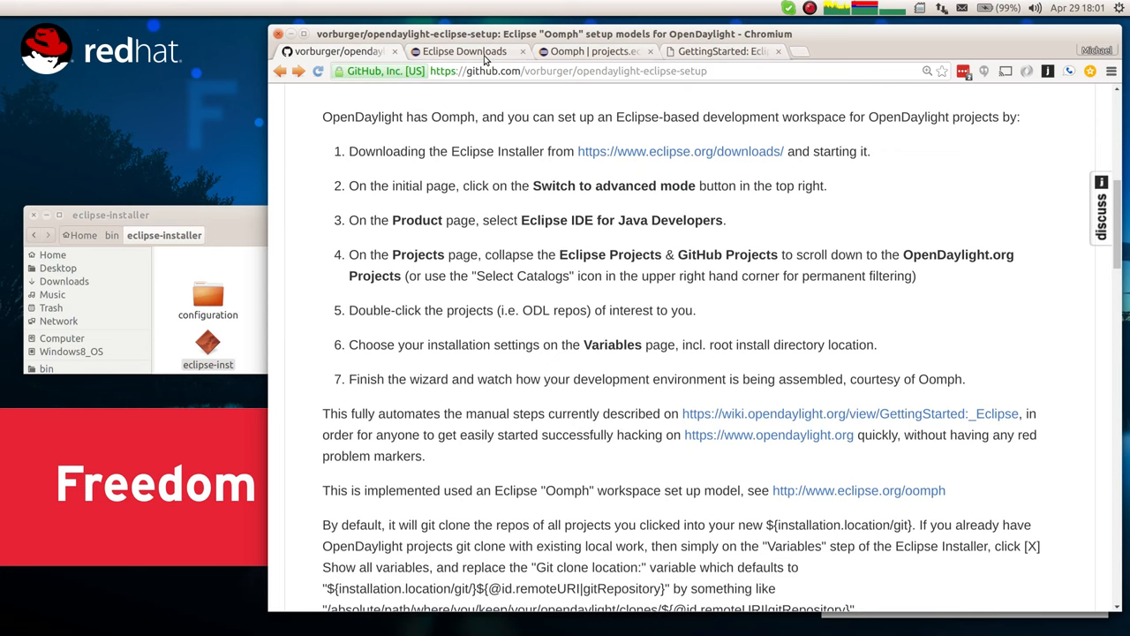
left_click(464, 50)
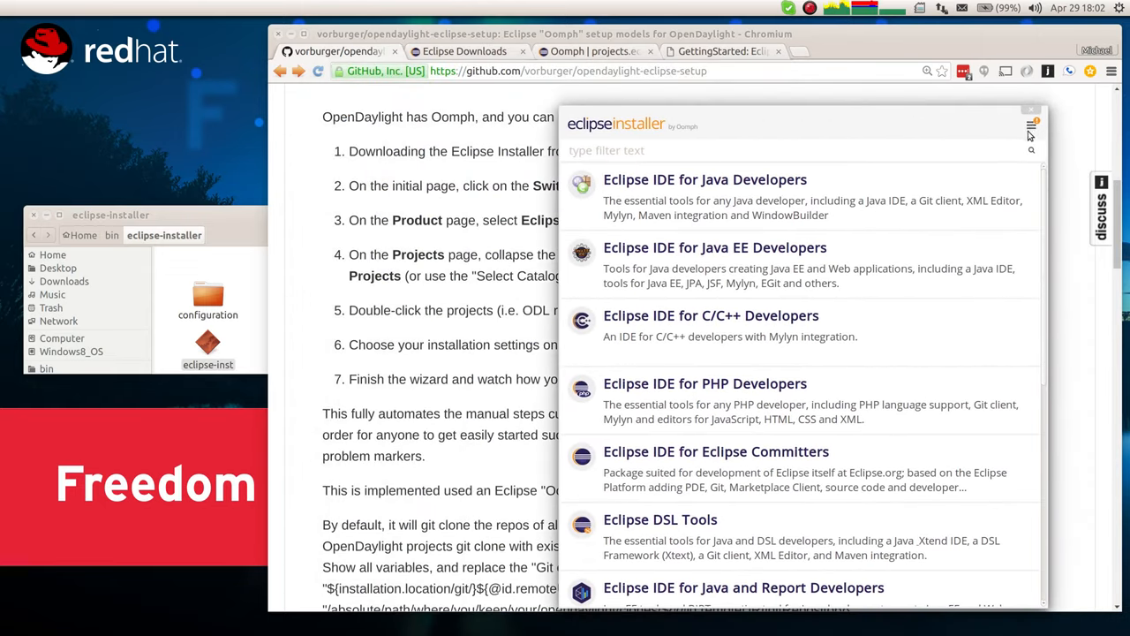
In Advanced Mode, pick Eclipse IDE for Java Developers at version Latest (Neon) and continue
left_click(1027, 128)
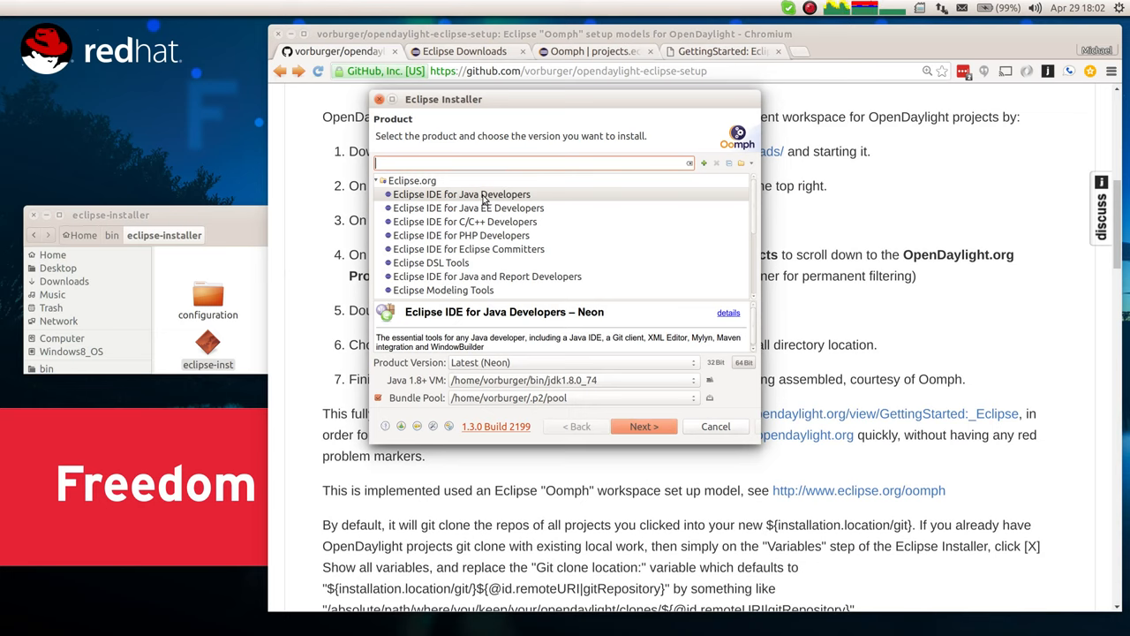
left_click(461, 194)
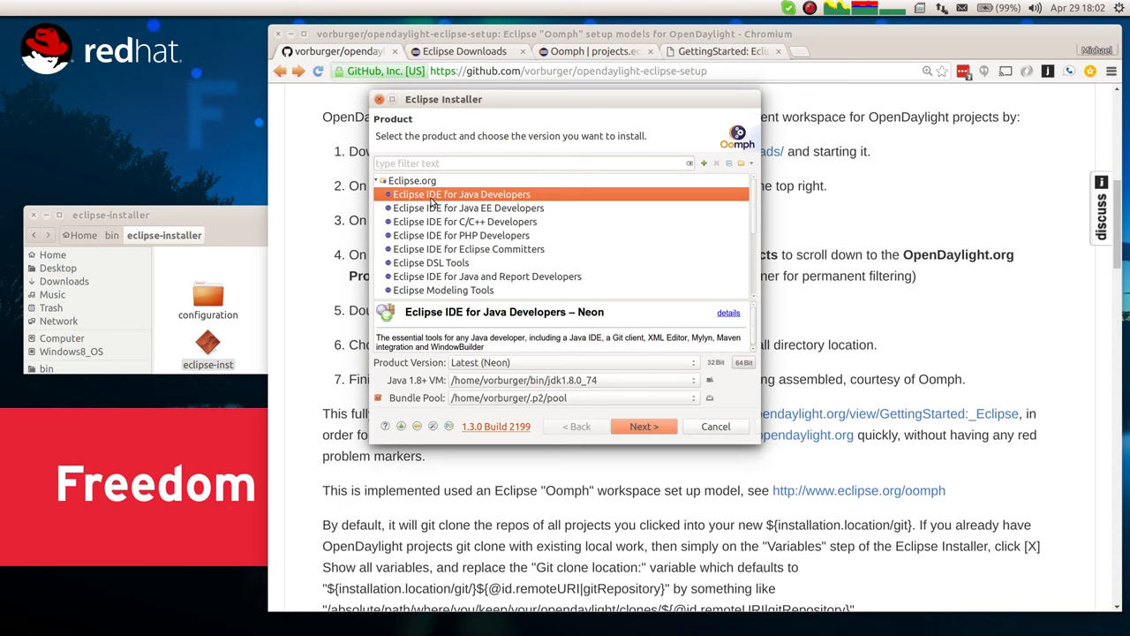
mouse_move(523, 196)
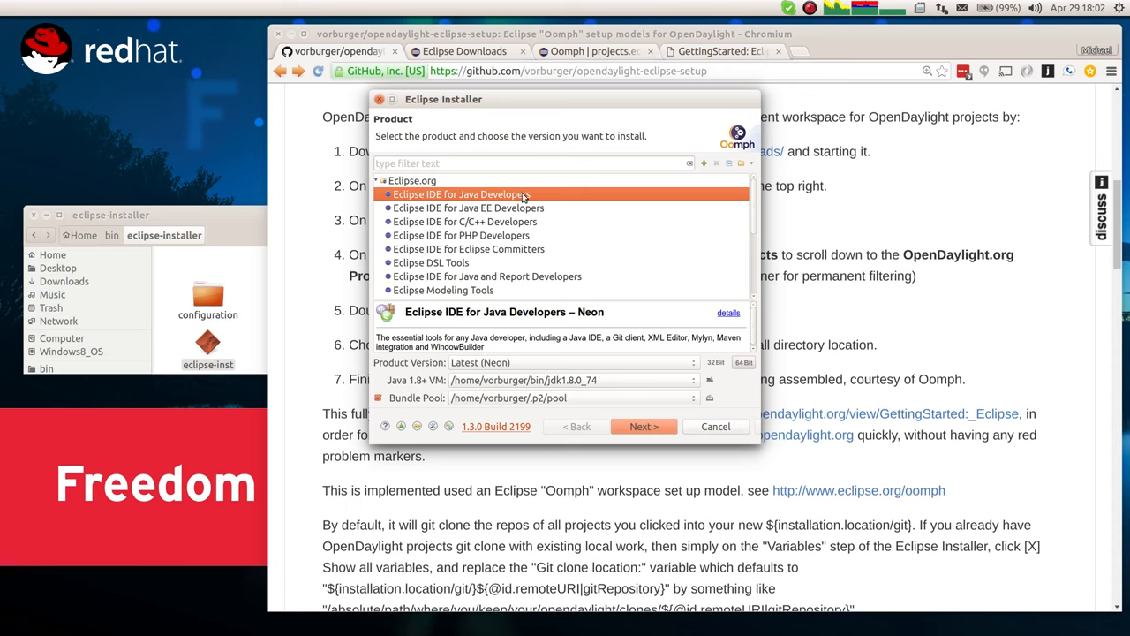
mouse_move(569, 362)
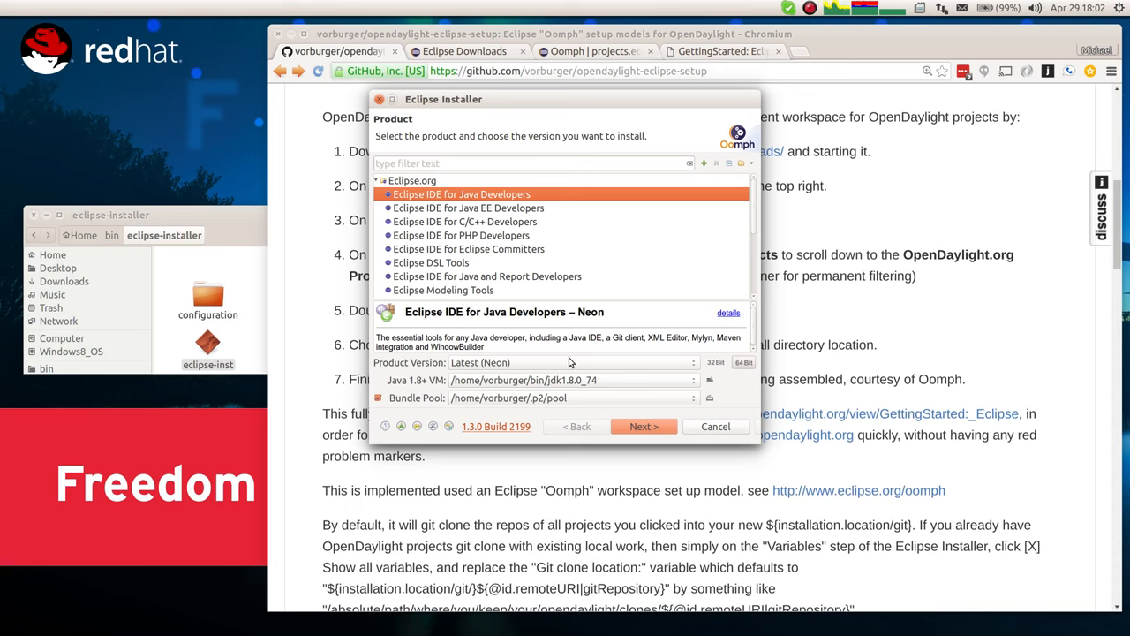
left_click(693, 362)
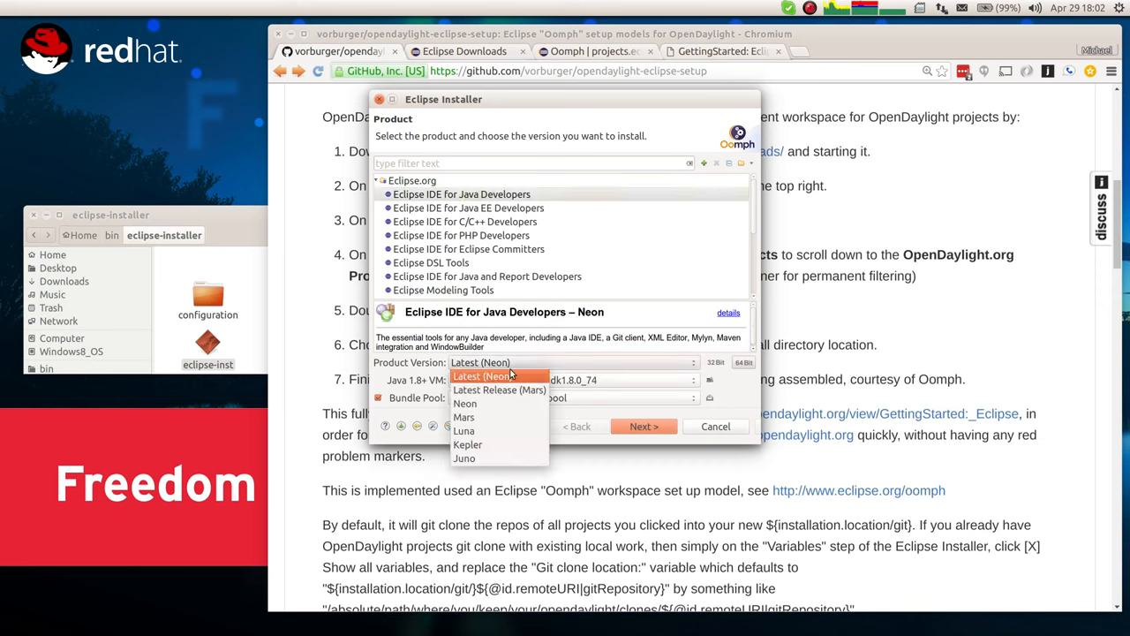
left_click(499, 375)
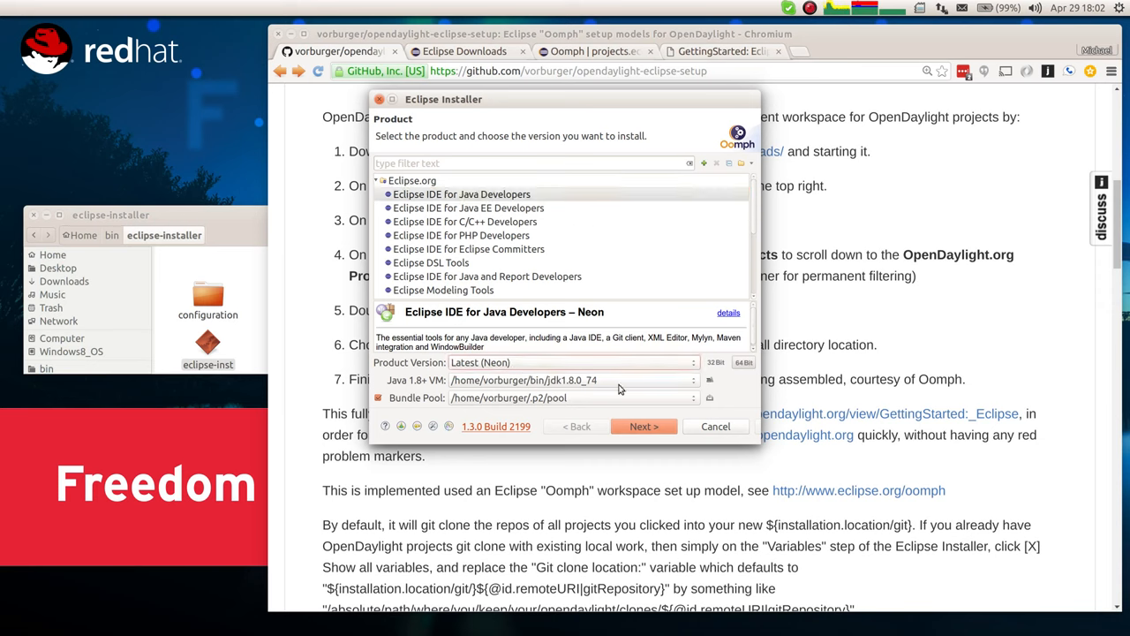
left_click(644, 425)
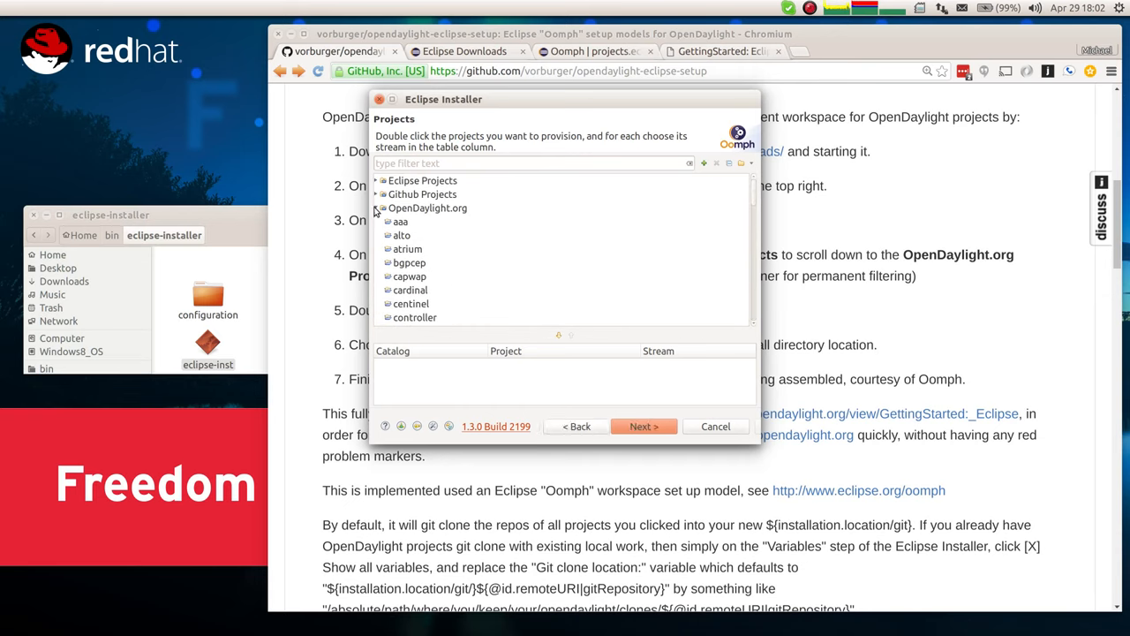
left_click(381, 207)
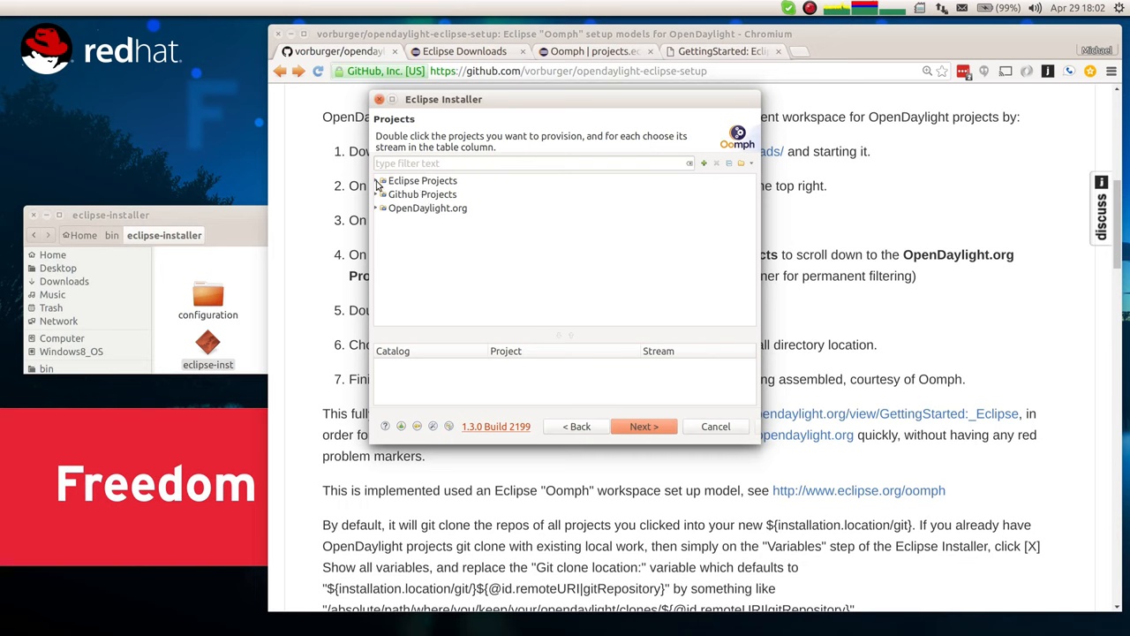
left_click(377, 180)
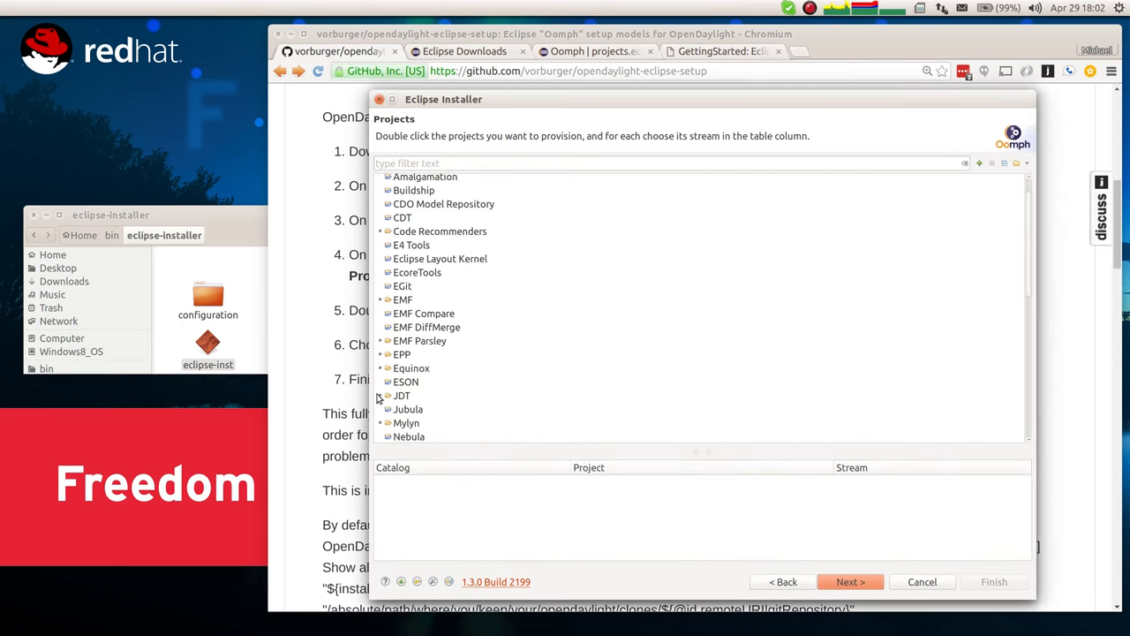
left_click(379, 396)
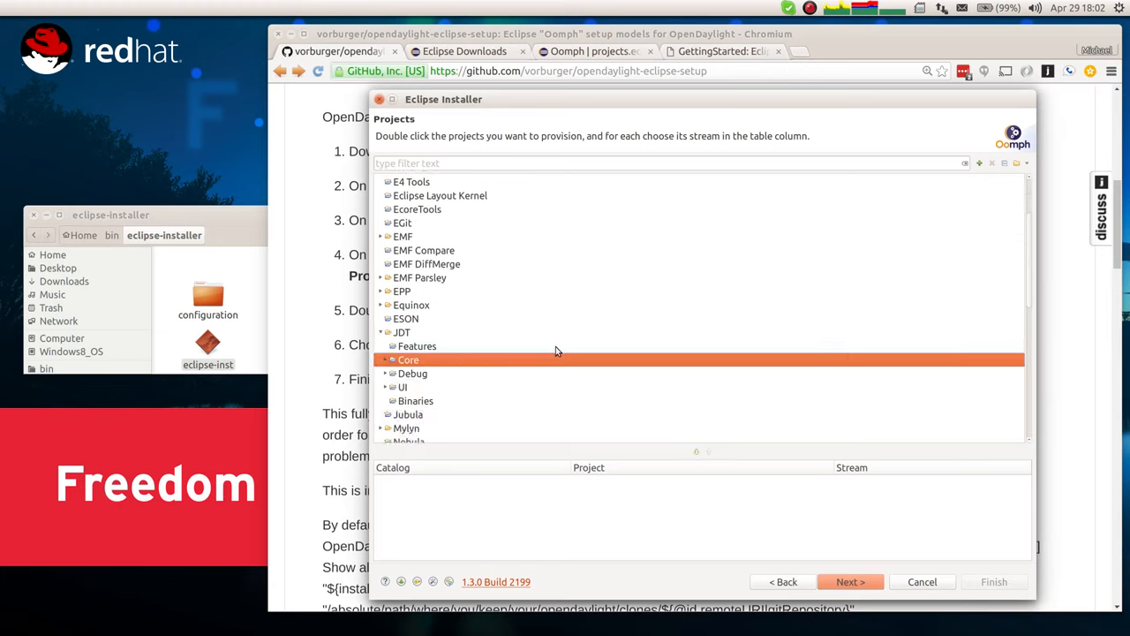
mouse_move(503, 350)
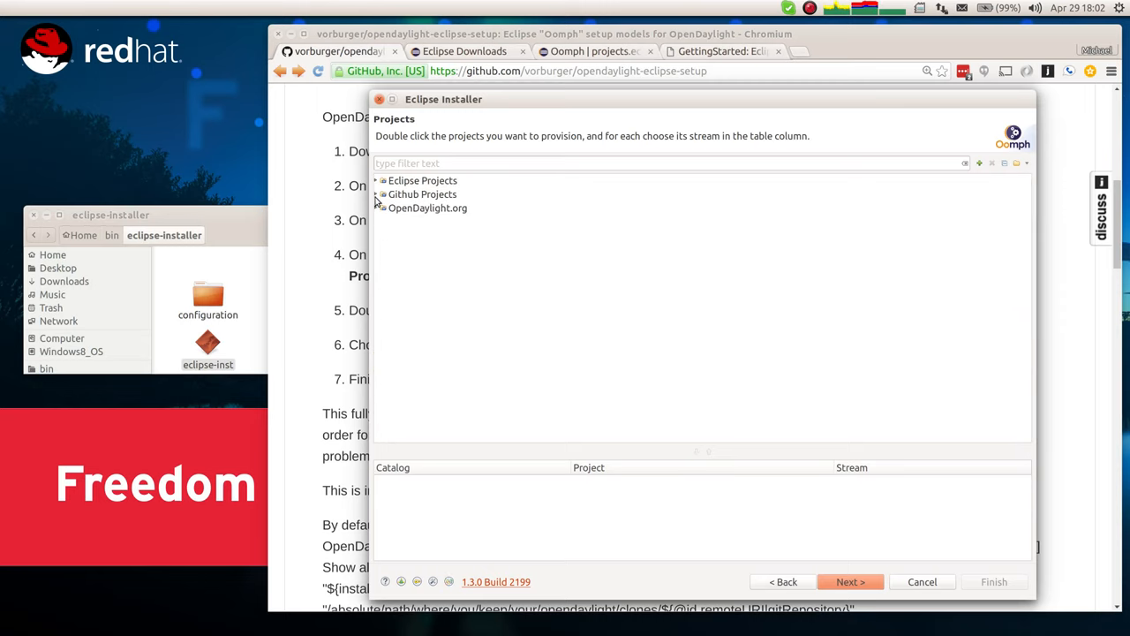
Expand the Github Projects catalog and the openHAB entry to show its sub-projects
left_click(382, 193)
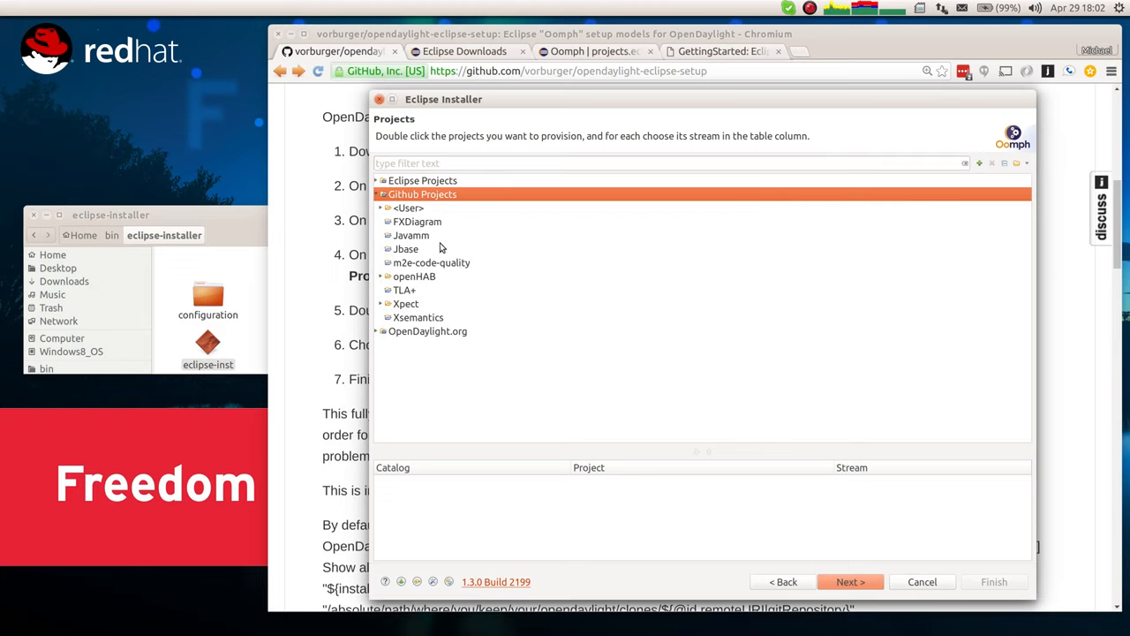
mouse_move(431, 247)
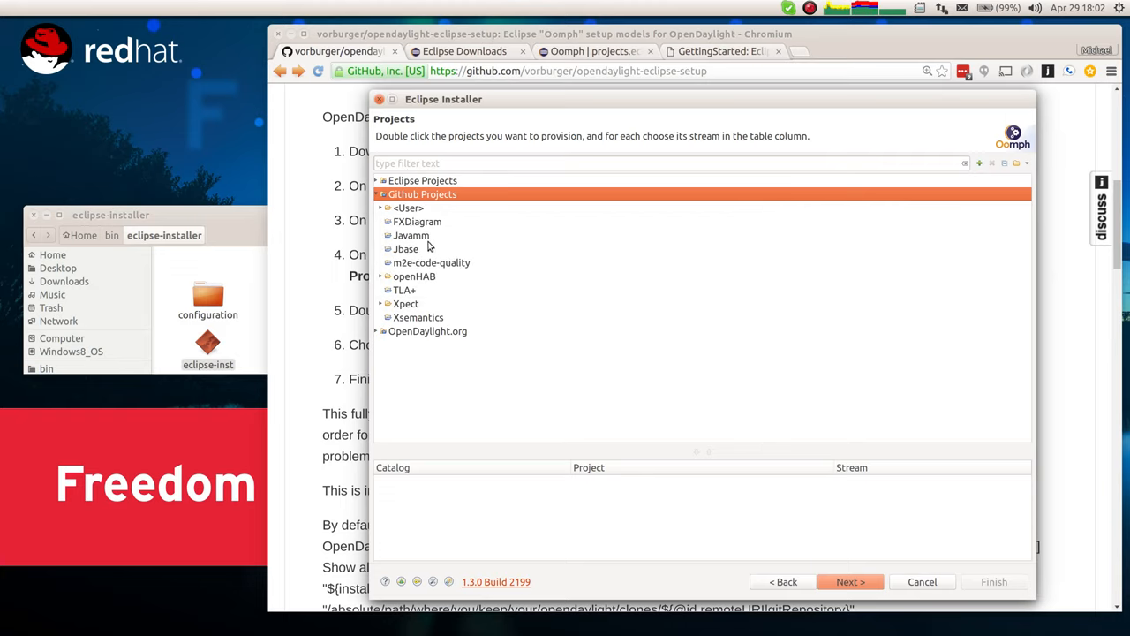
left_click(413, 276)
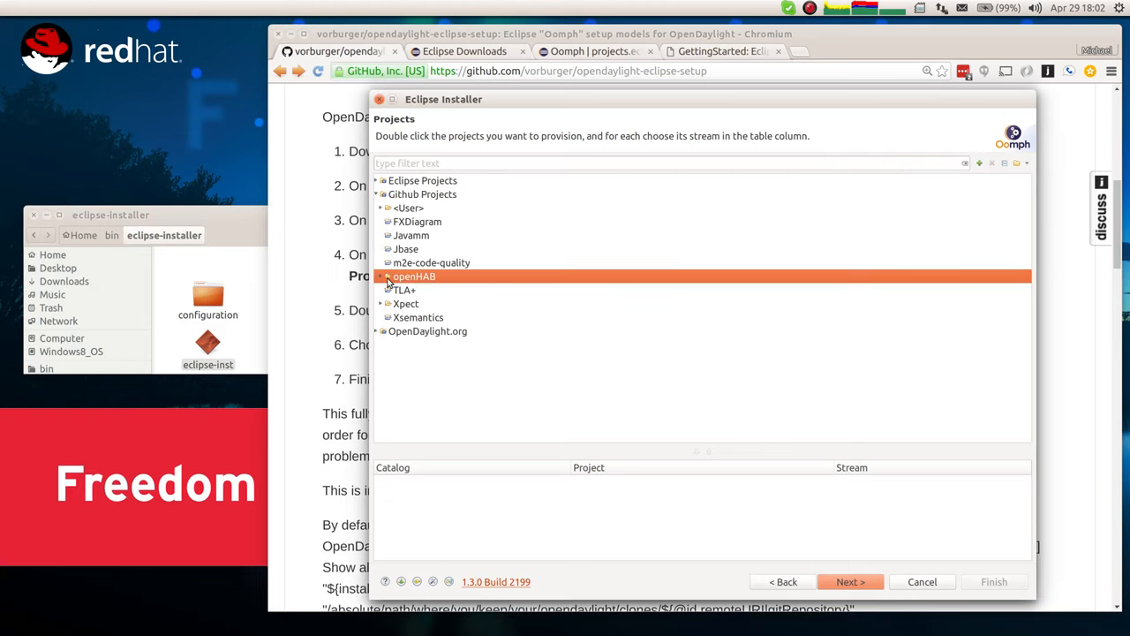
left_click(387, 276)
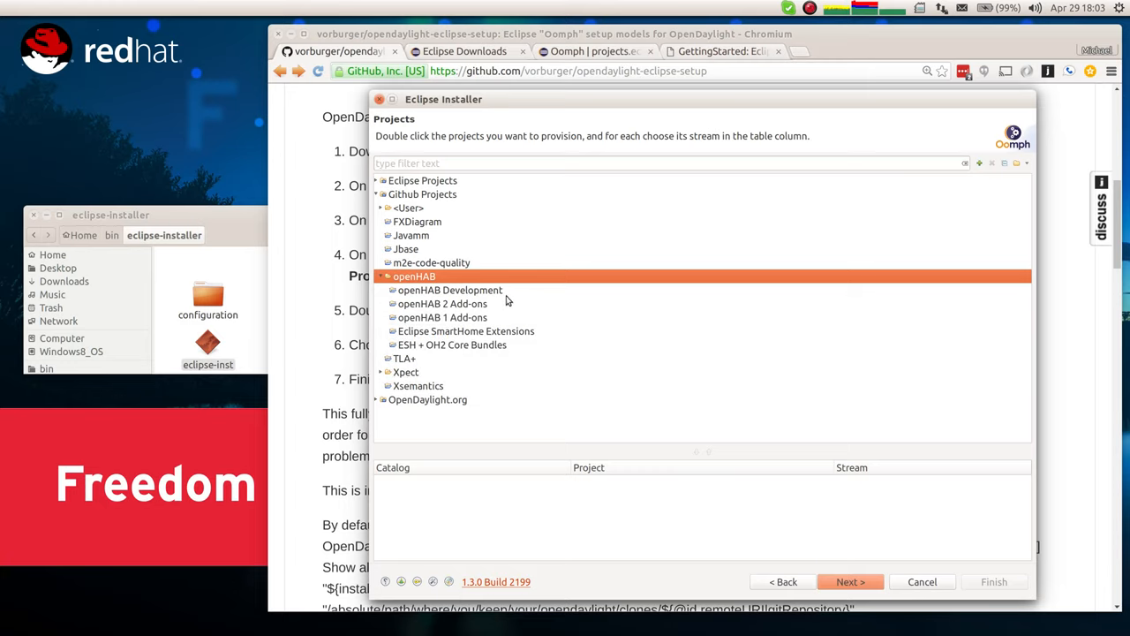
mouse_move(374, 198)
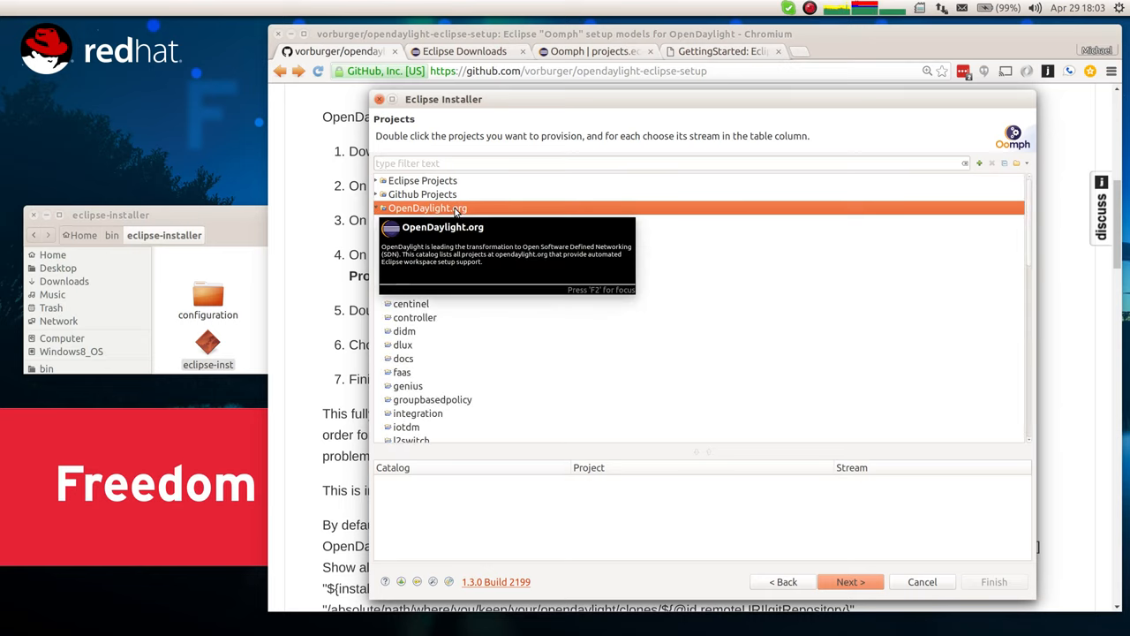
mouse_move(464, 215)
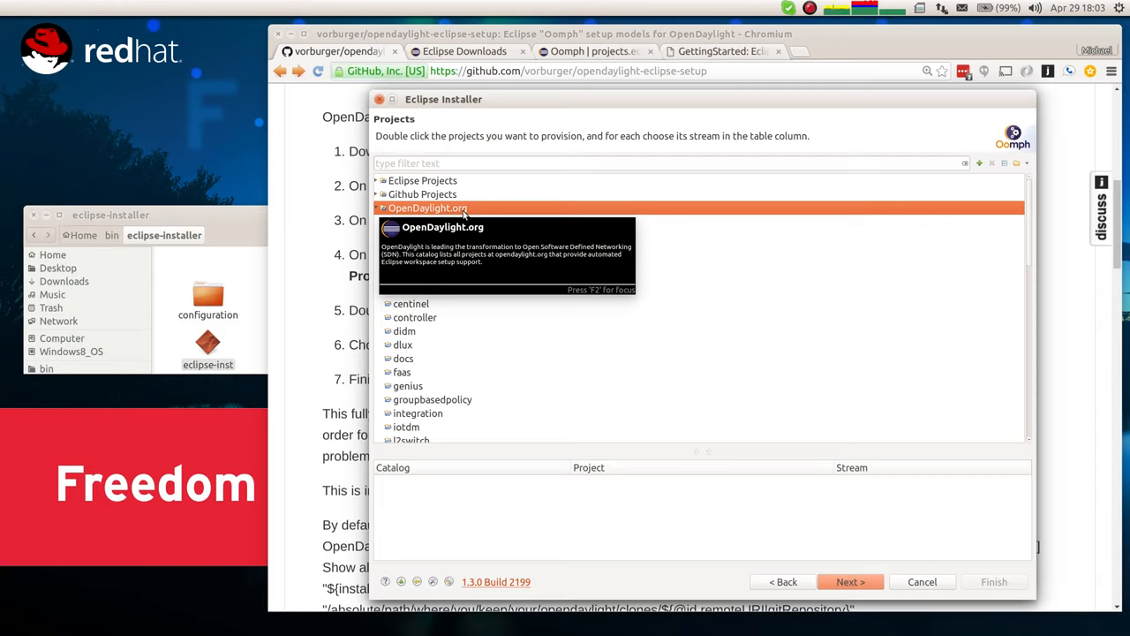
mouse_move(574, 335)
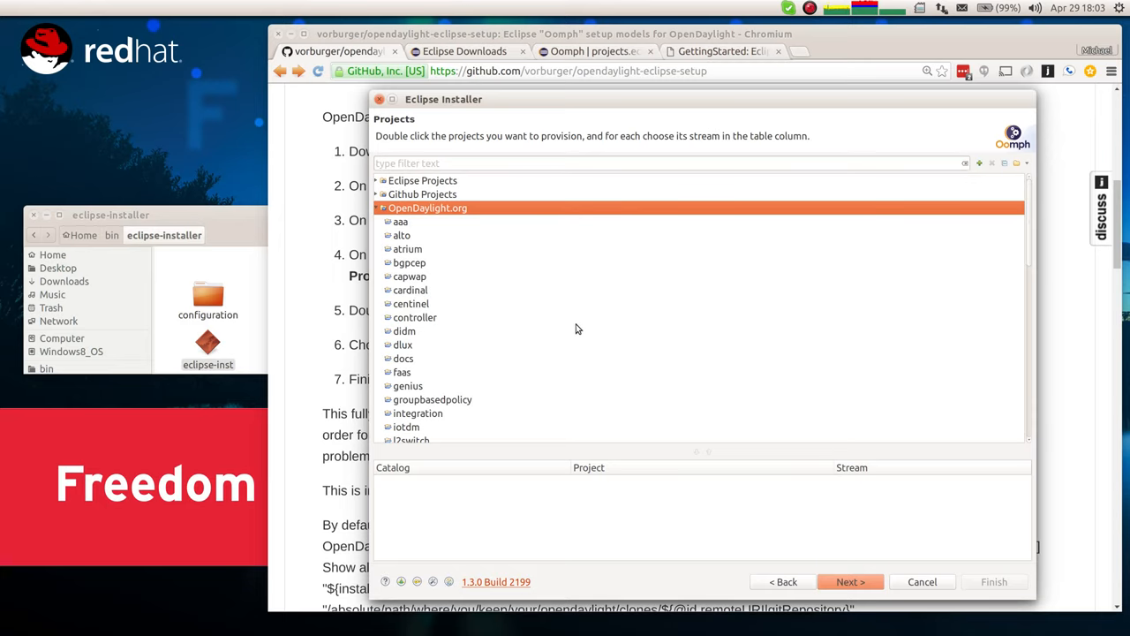
mouse_move(415, 317)
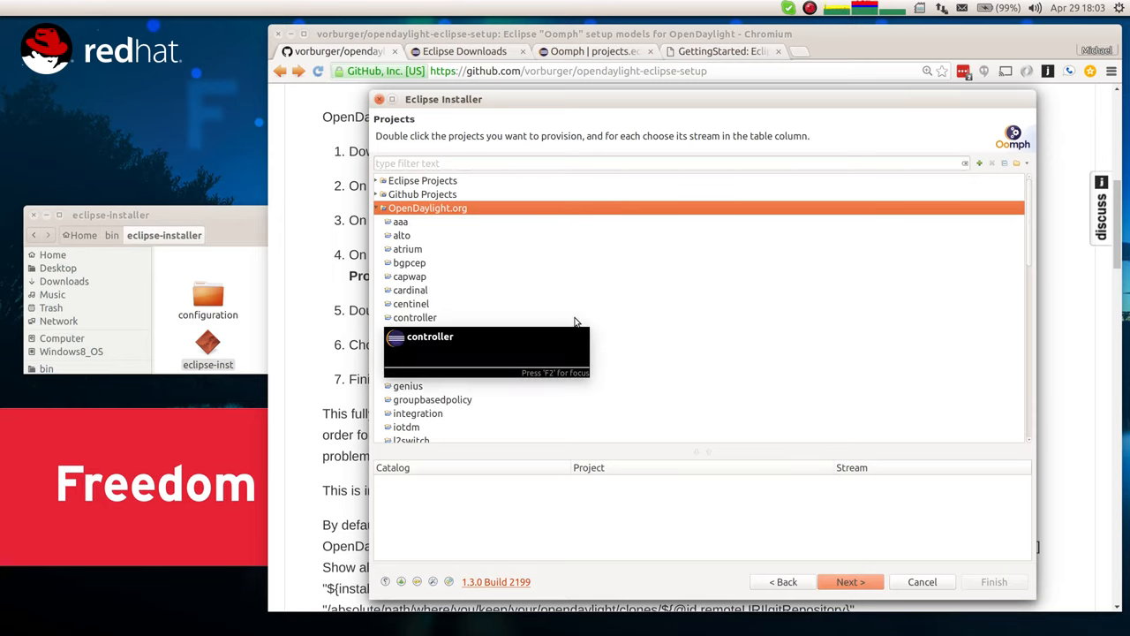
mouse_move(571, 306)
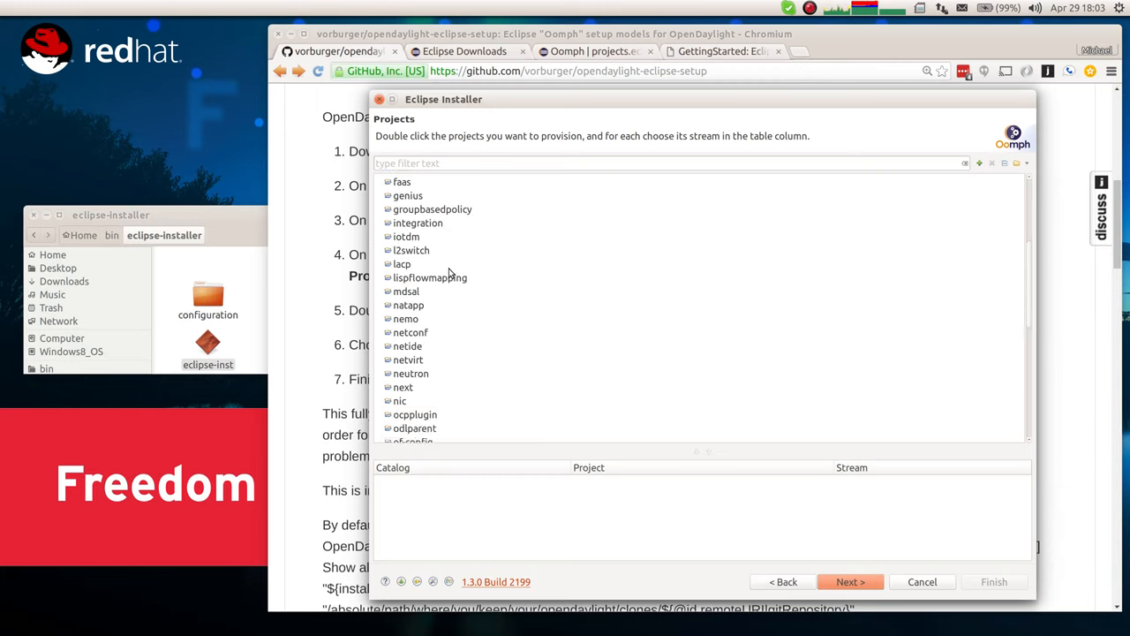
Filter for 'lisp', add lispflowmapping, and remove the accidentally added controller project
scroll("down", 3)
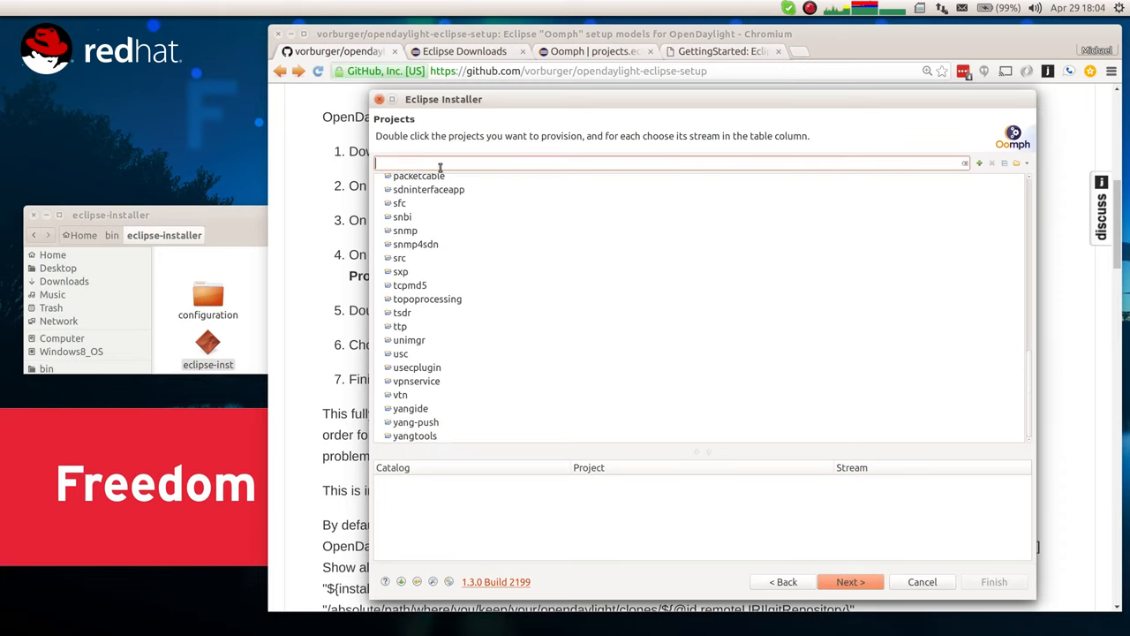
type("lisp")
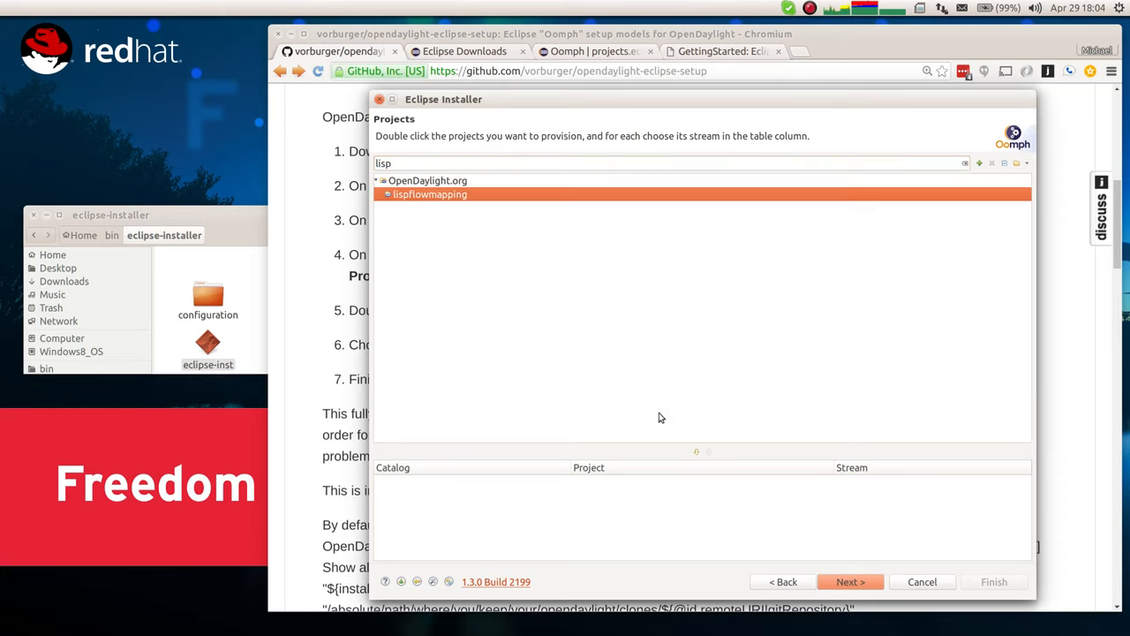
double_click(430, 193)
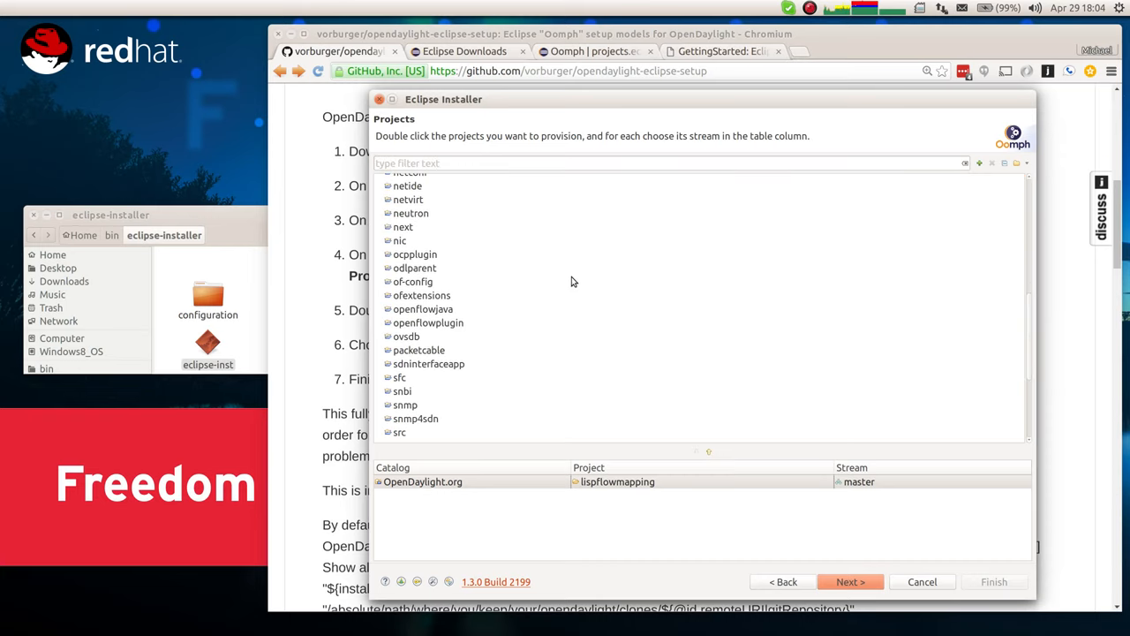
scroll("down", 3)
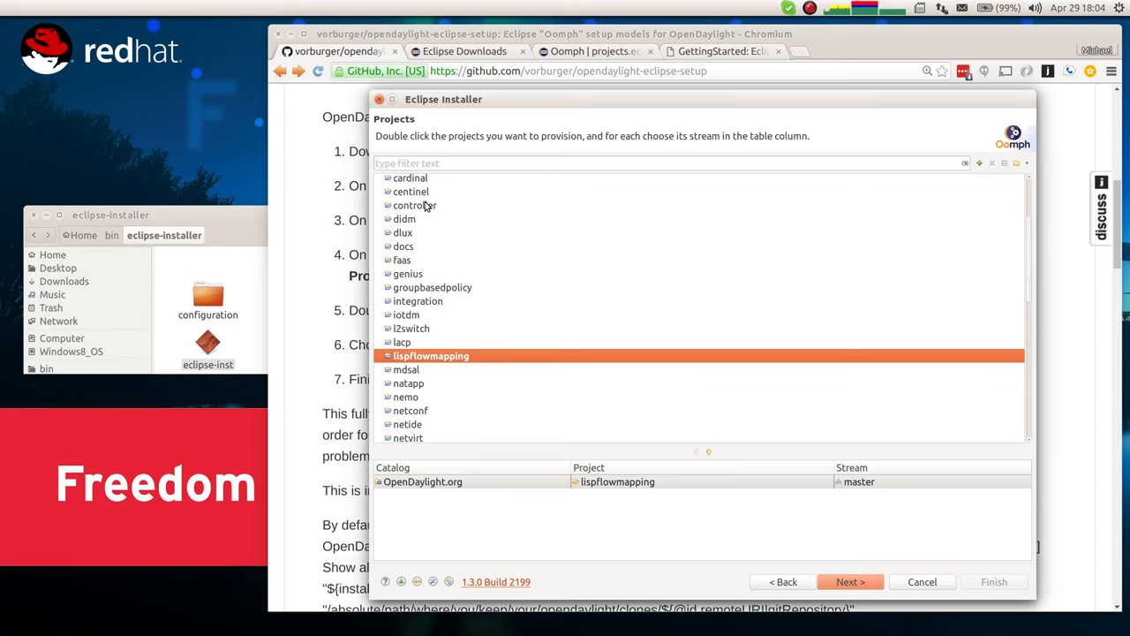
double_click(416, 205)
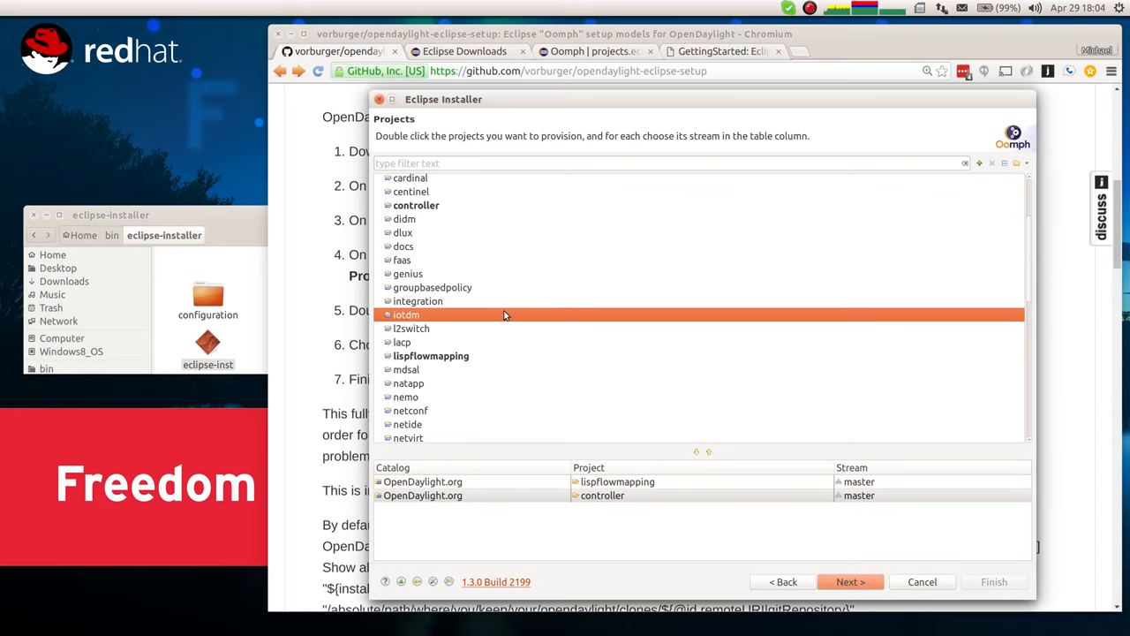
mouse_move(675, 324)
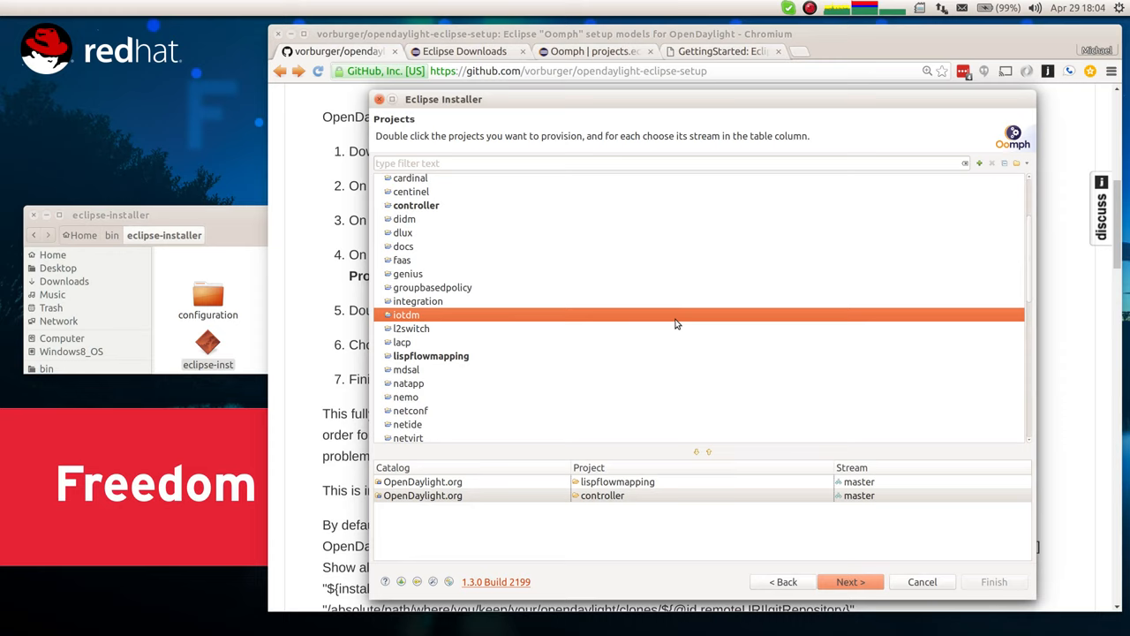
left_click(603, 495)
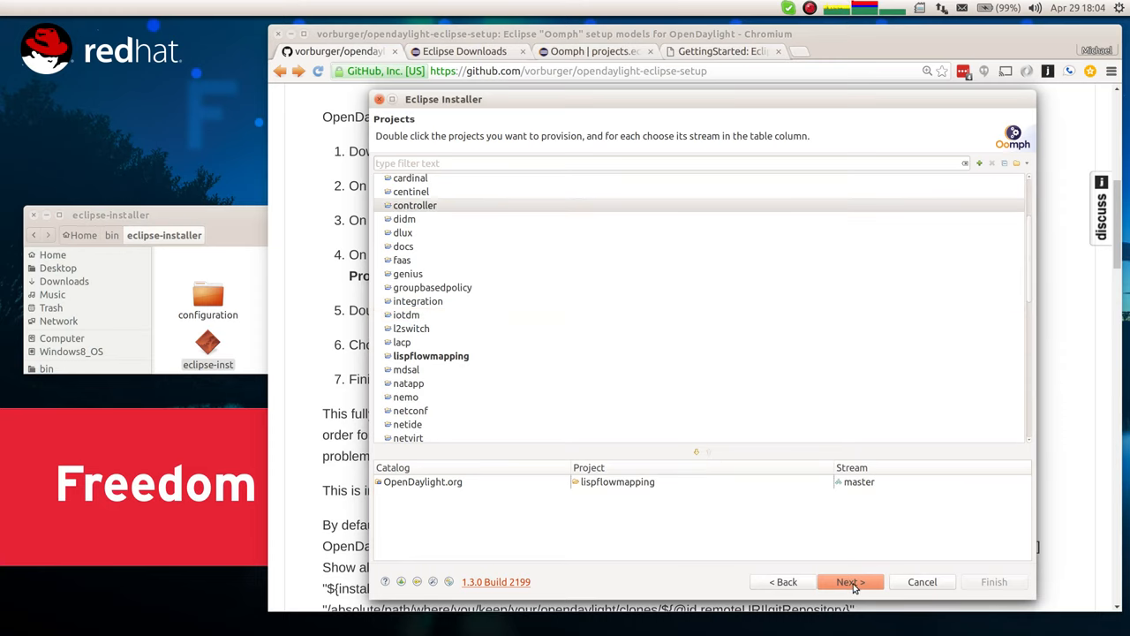
Set the installation location to /home/vorburger/opendaylight and proceed to Confirmation
left_click(850, 581)
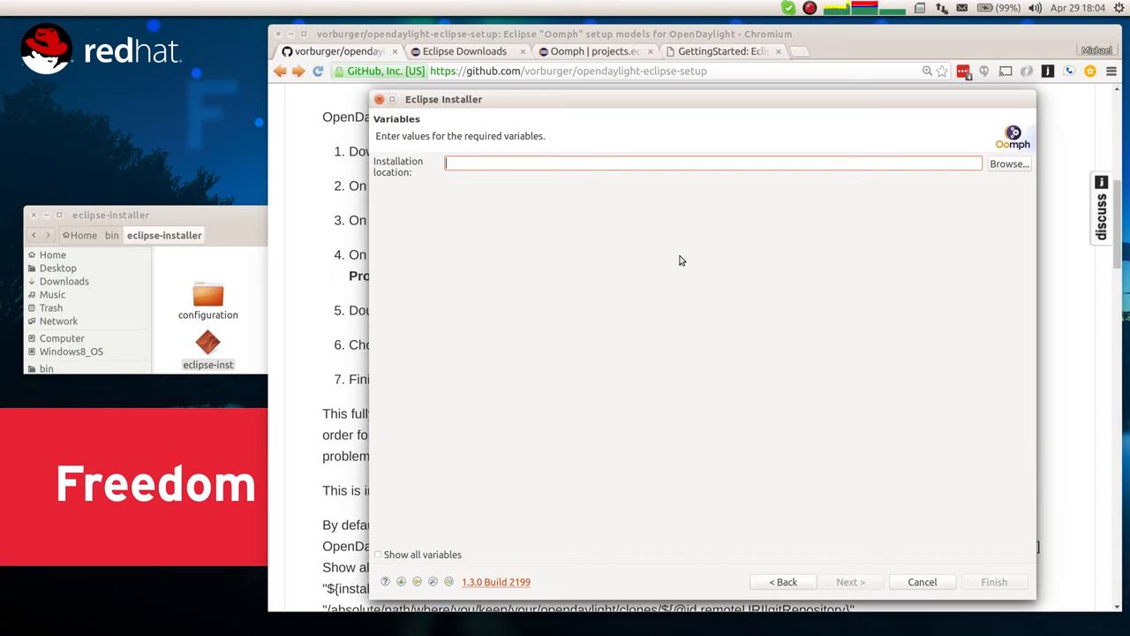
type("/home/vorburger/opendaylight")
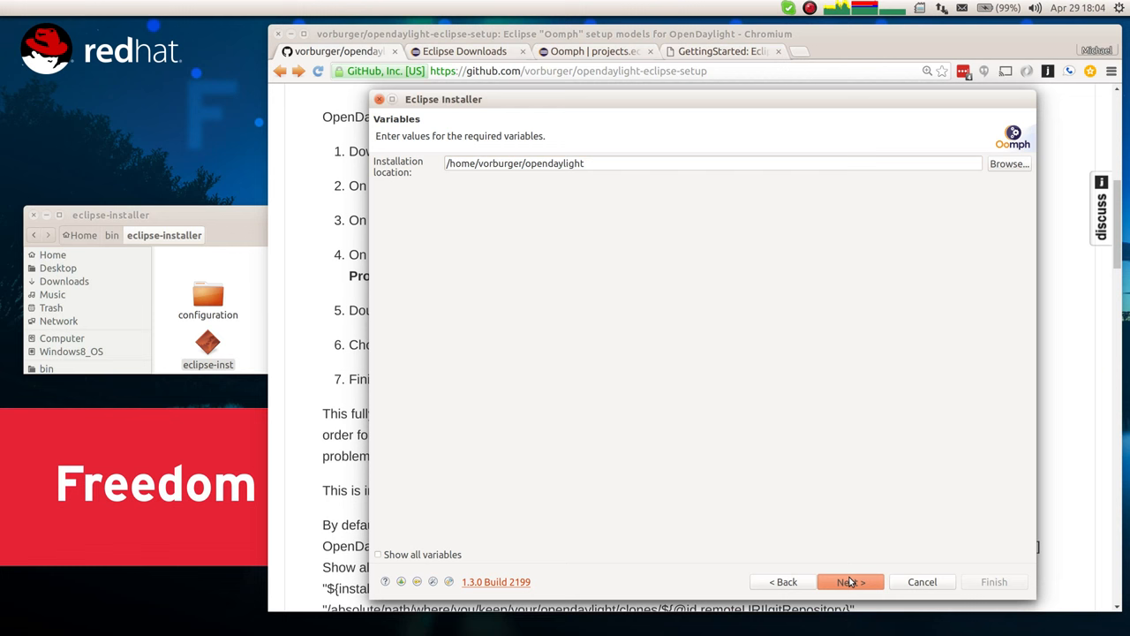
left_click(850, 581)
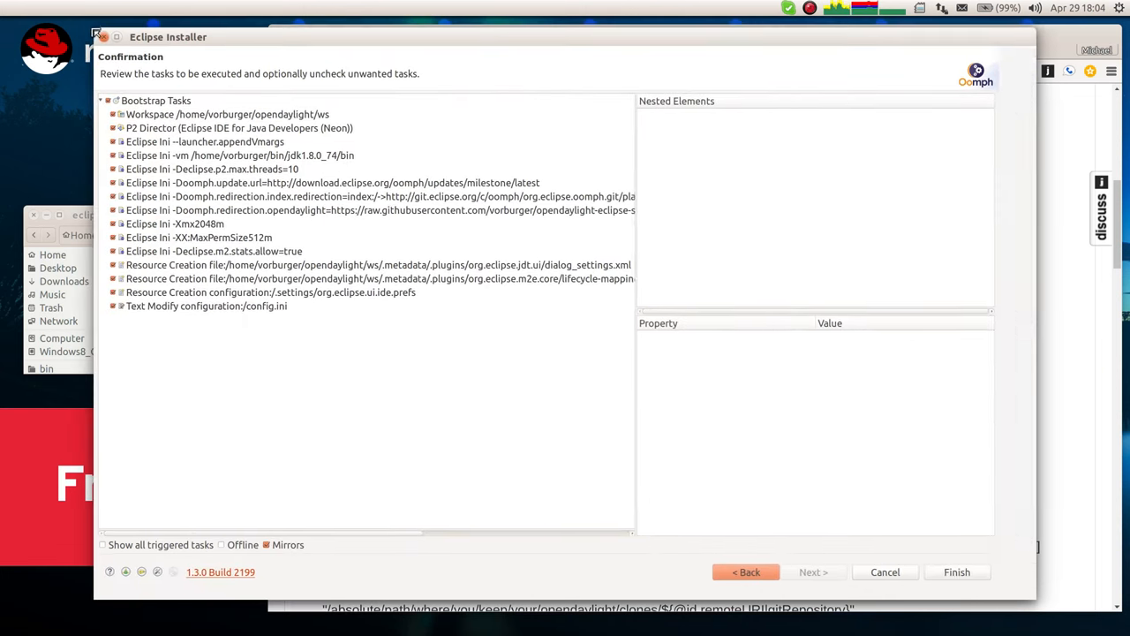
Inspect bootstrap tasks like the JDK path, VM arguments and 2048m heap, then run them
left_click(238, 128)
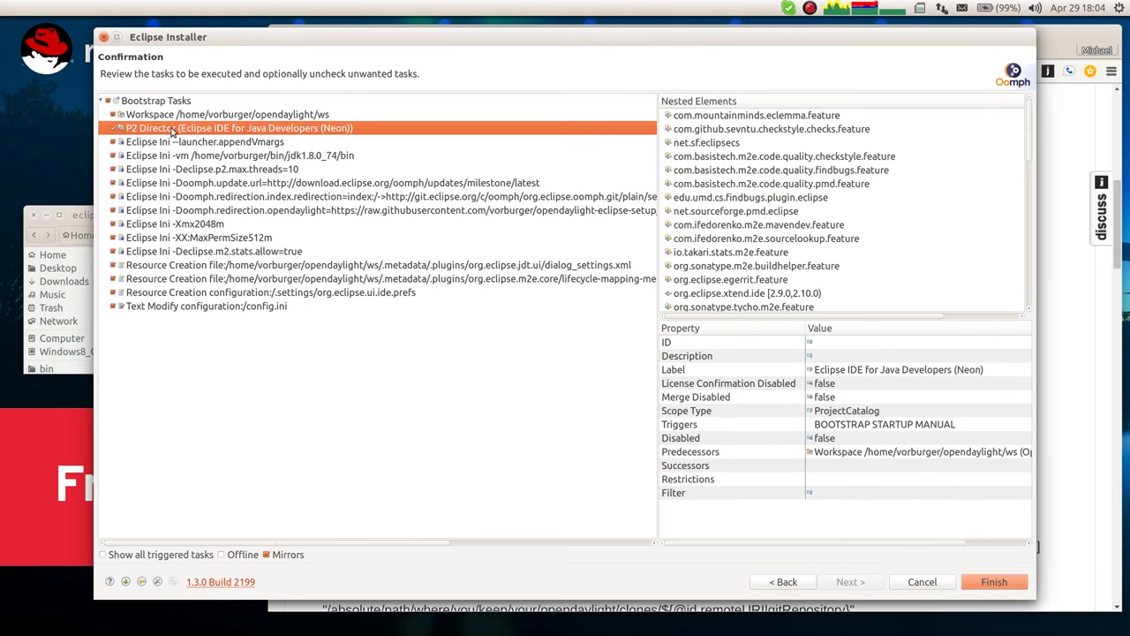
left_click(706, 142)
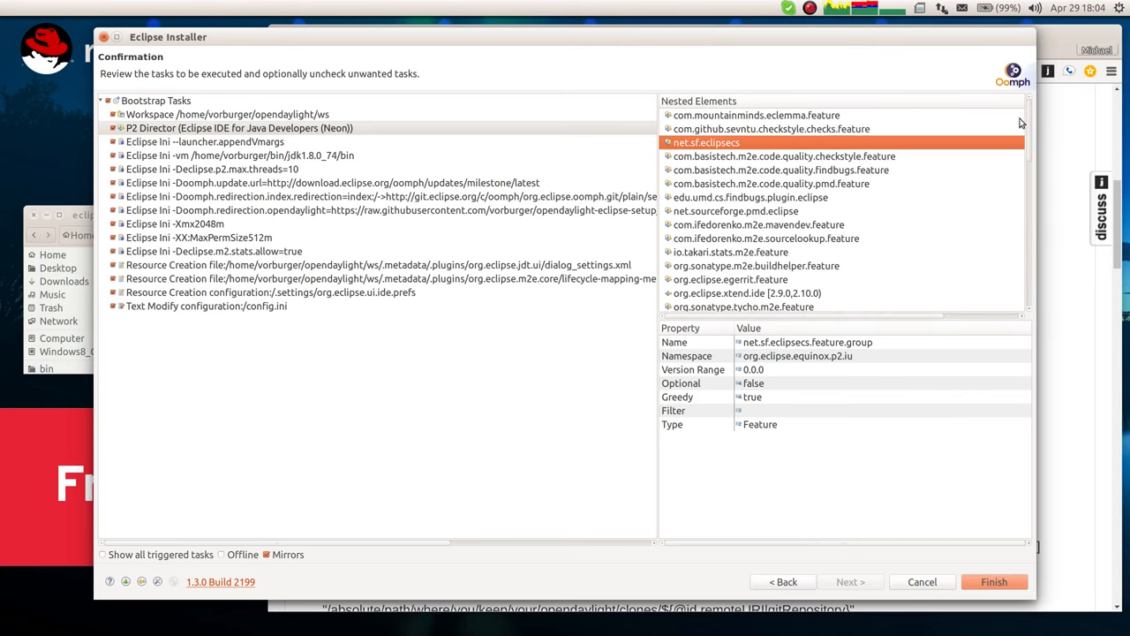
left_click(239, 154)
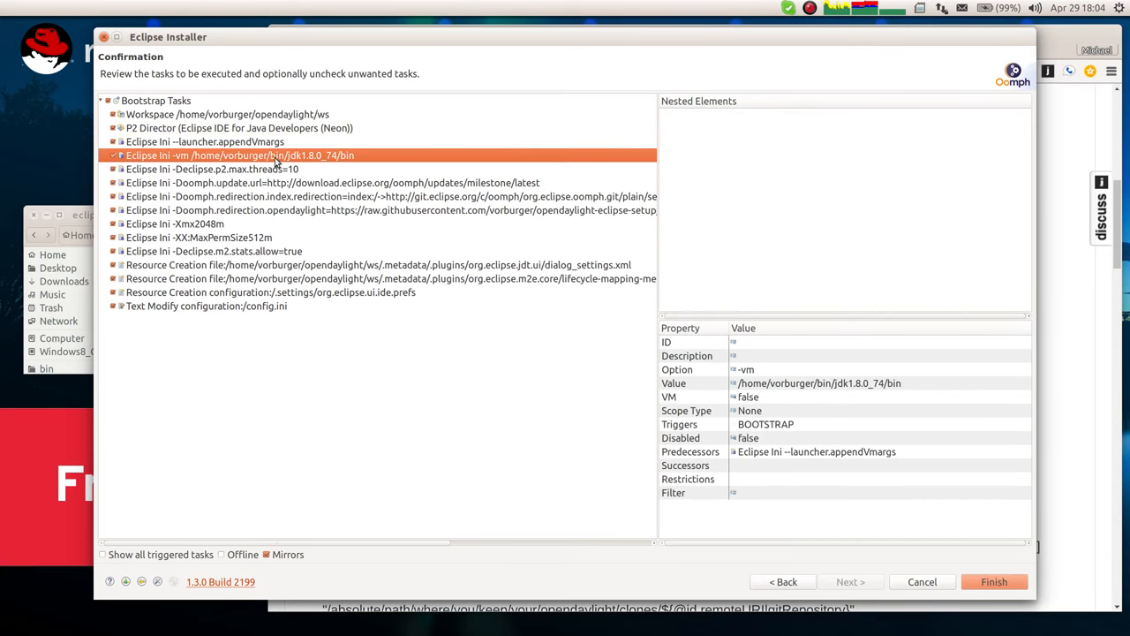
left_click(205, 141)
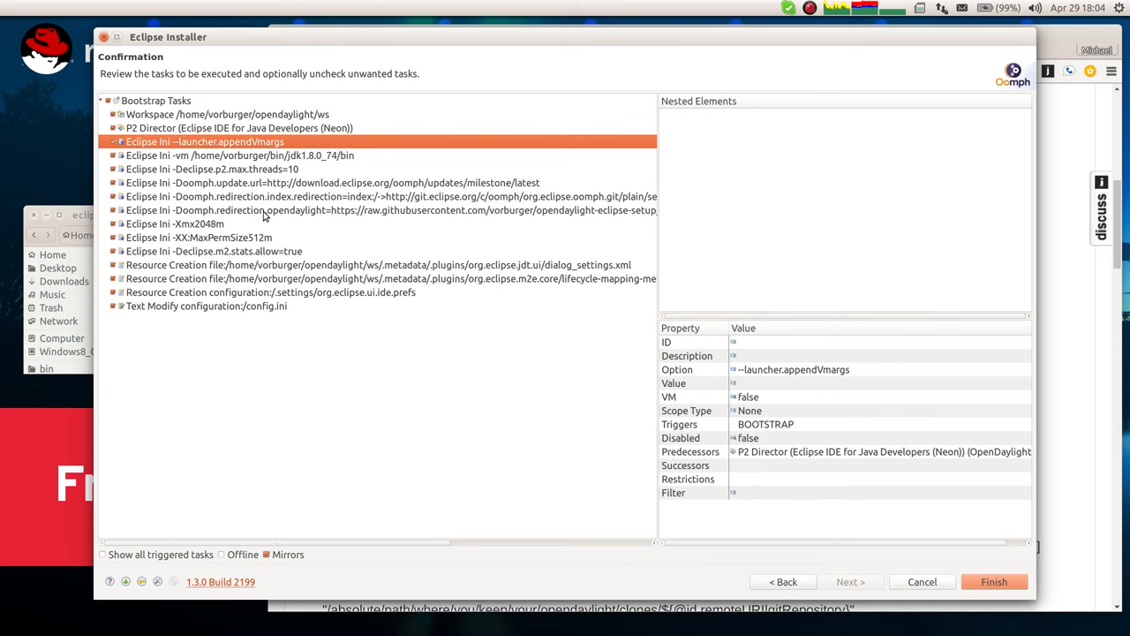
left_click(175, 223)
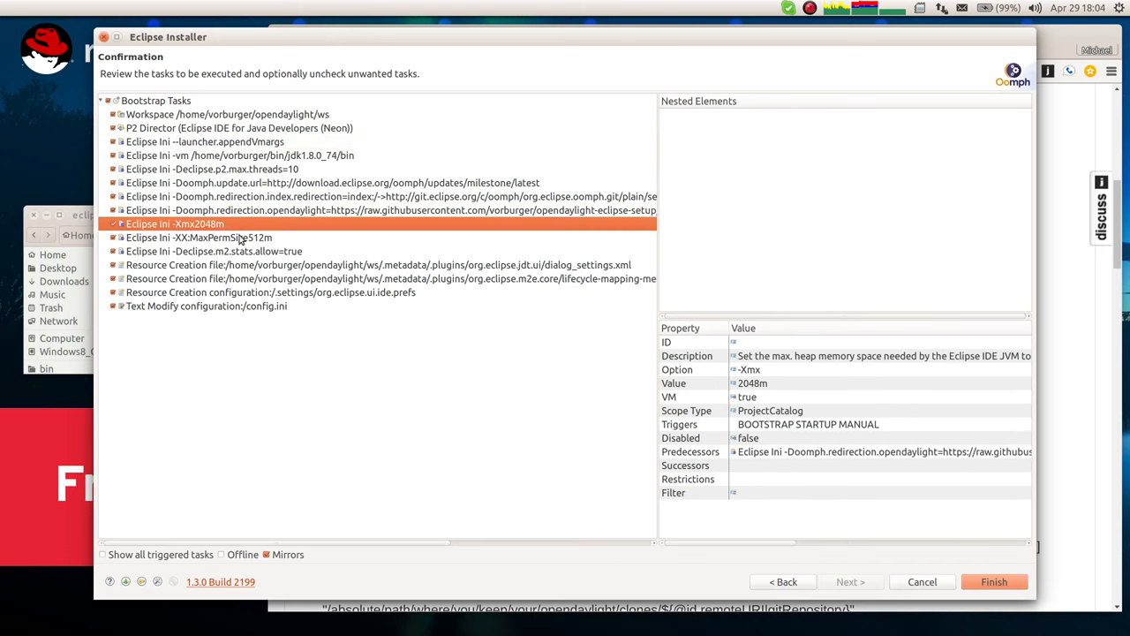
left_click(377, 264)
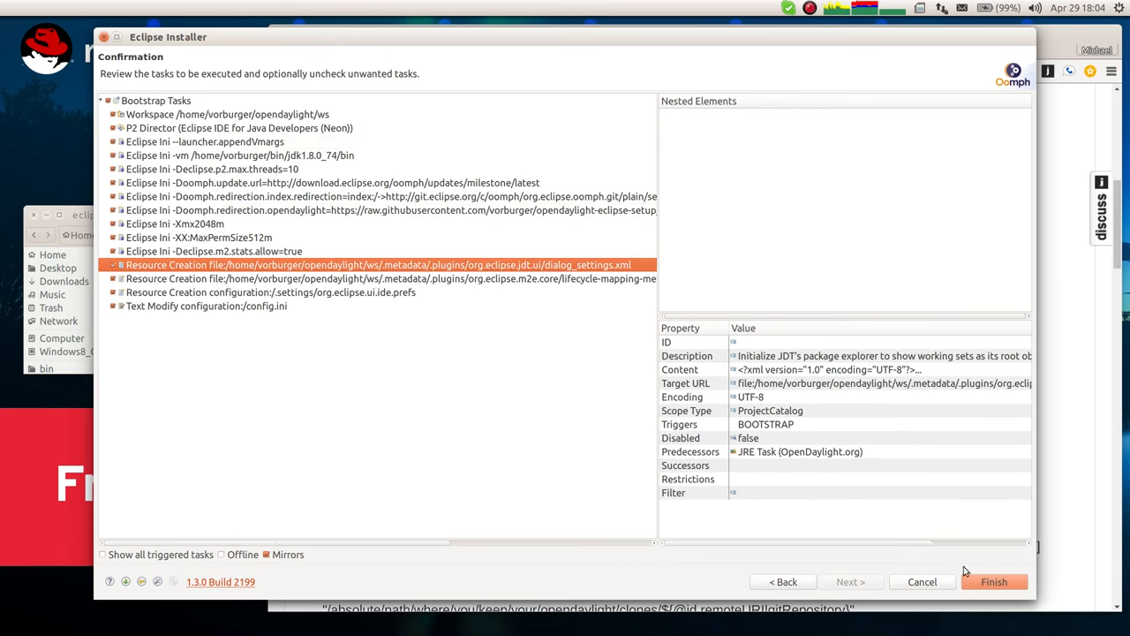
left_click(994, 581)
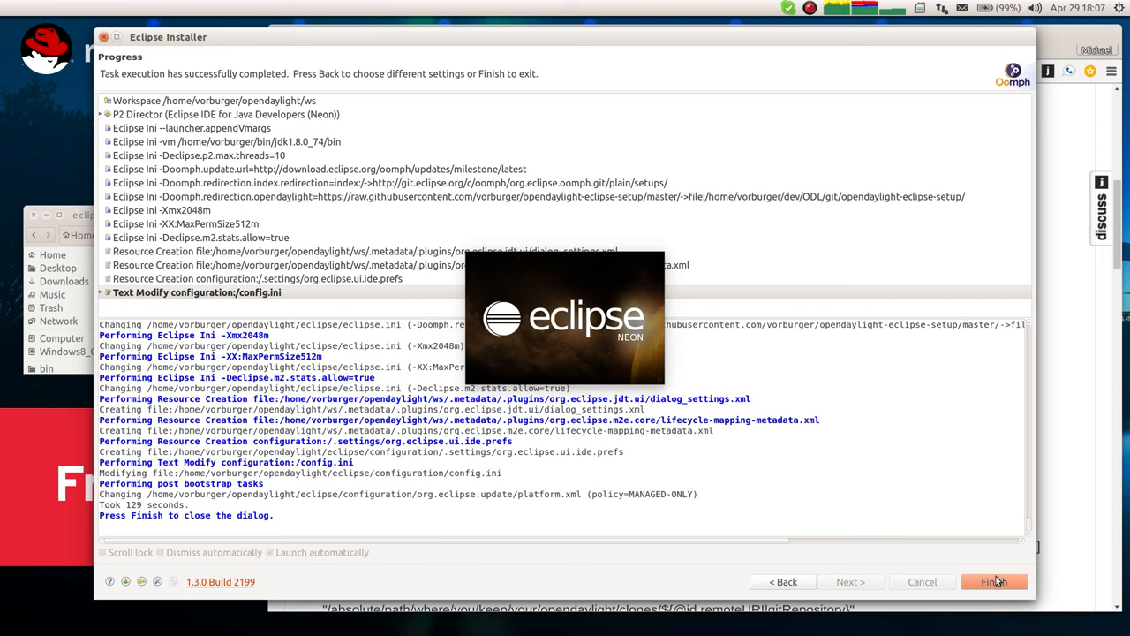
Exit the installer once all setup tasks succeed, leaving Eclipse Neon launching
left_click(994, 581)
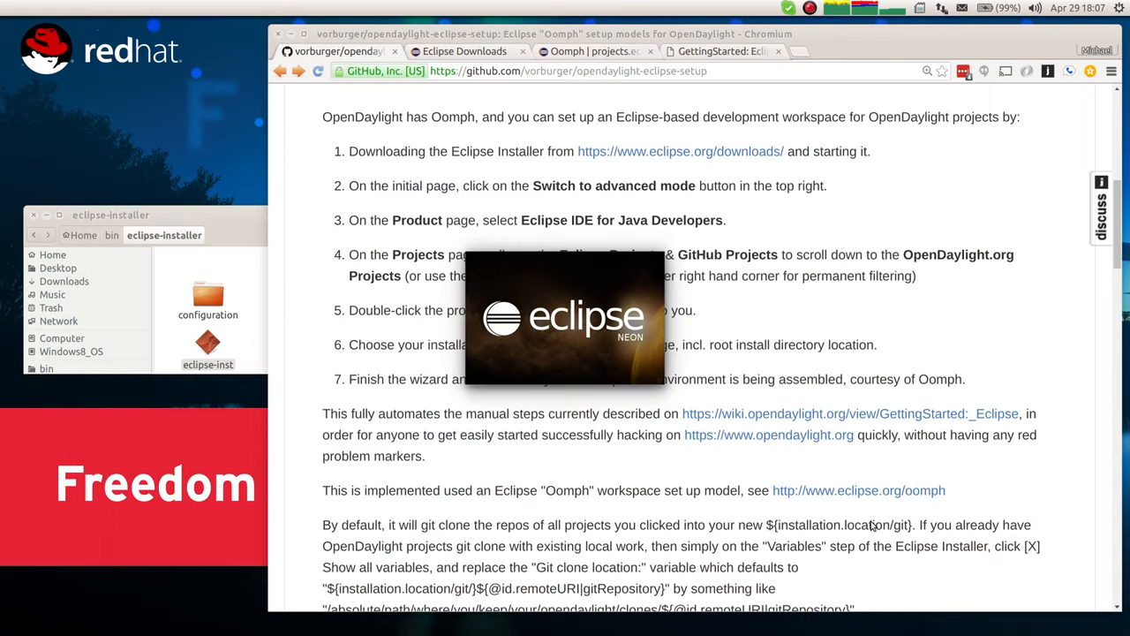
mouse_move(618, 408)
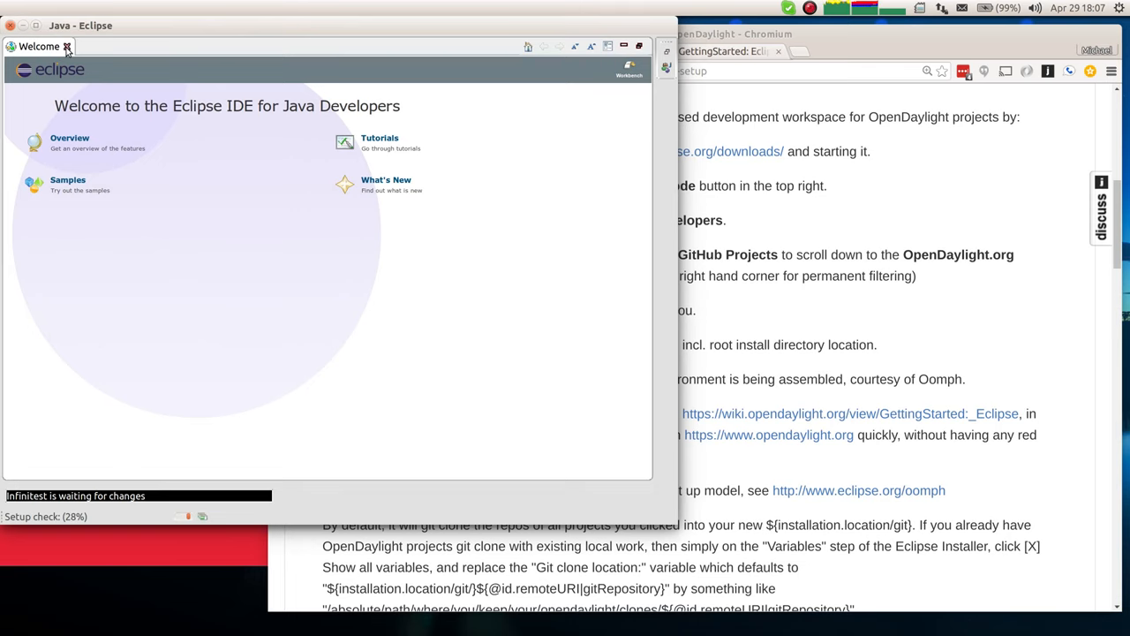
Close the Eclipse Neon Welcome page once the workbench appears
left_click(67, 45)
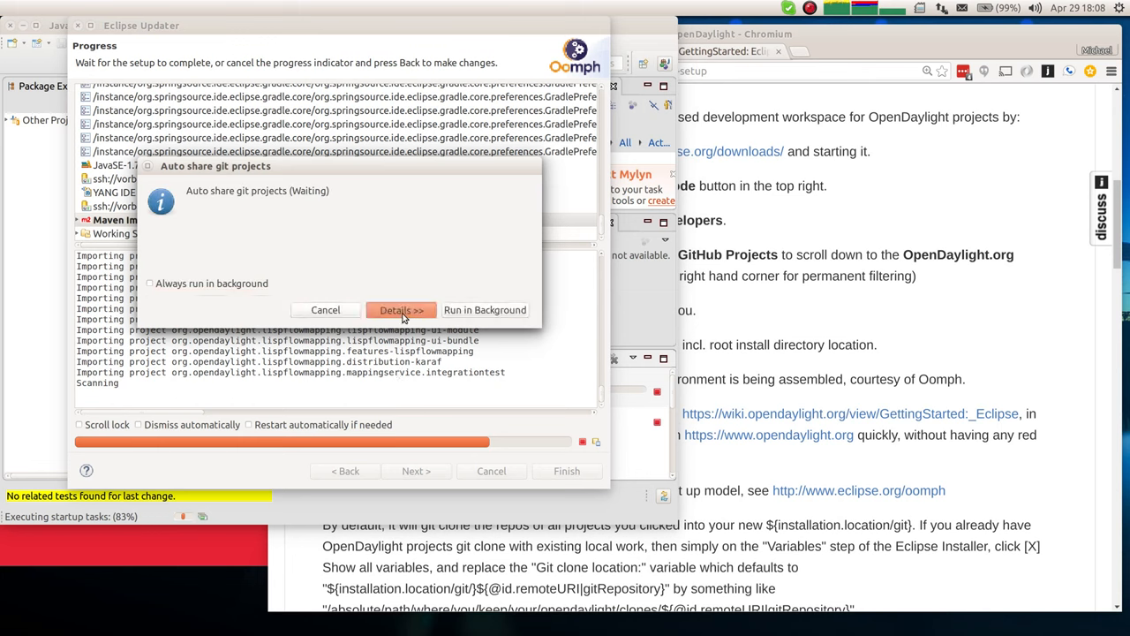
Check the pending Git project sharing job in the Eclipse Updater
left_click(401, 309)
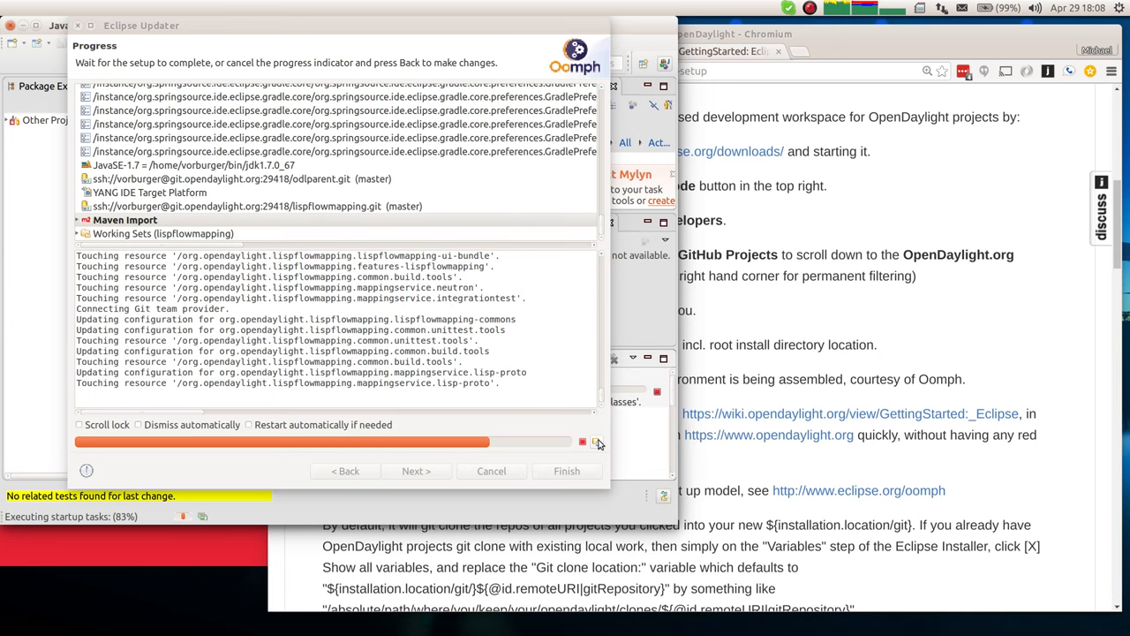
mouse_move(597, 441)
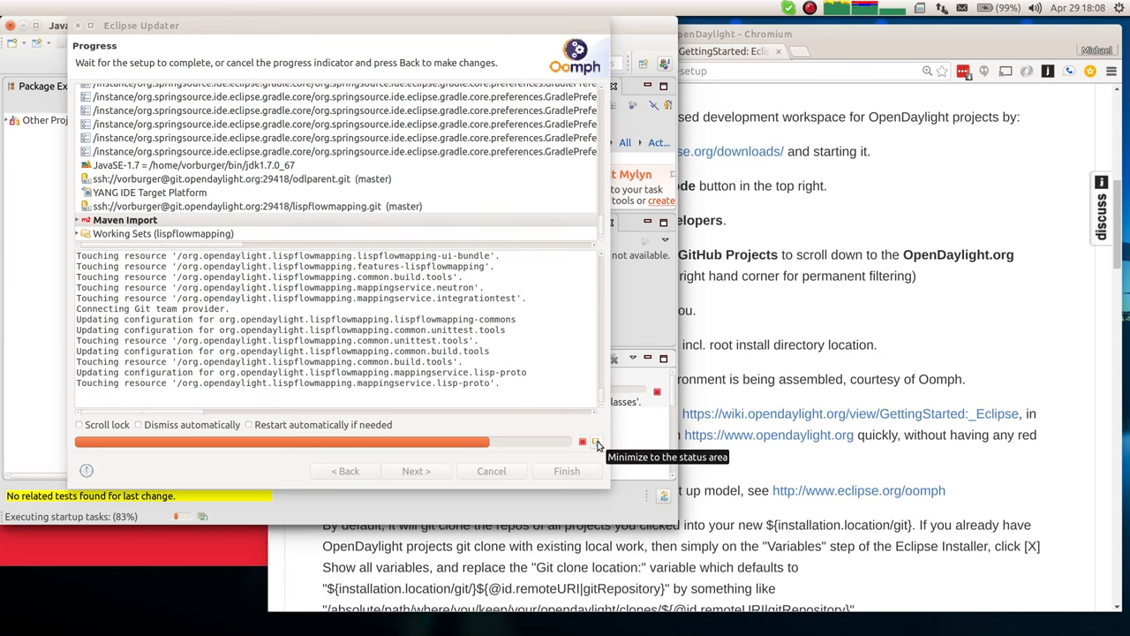
Minimize the Eclipse Updater progress dialog while lispflowmapping setup tasks run
left_click(597, 441)
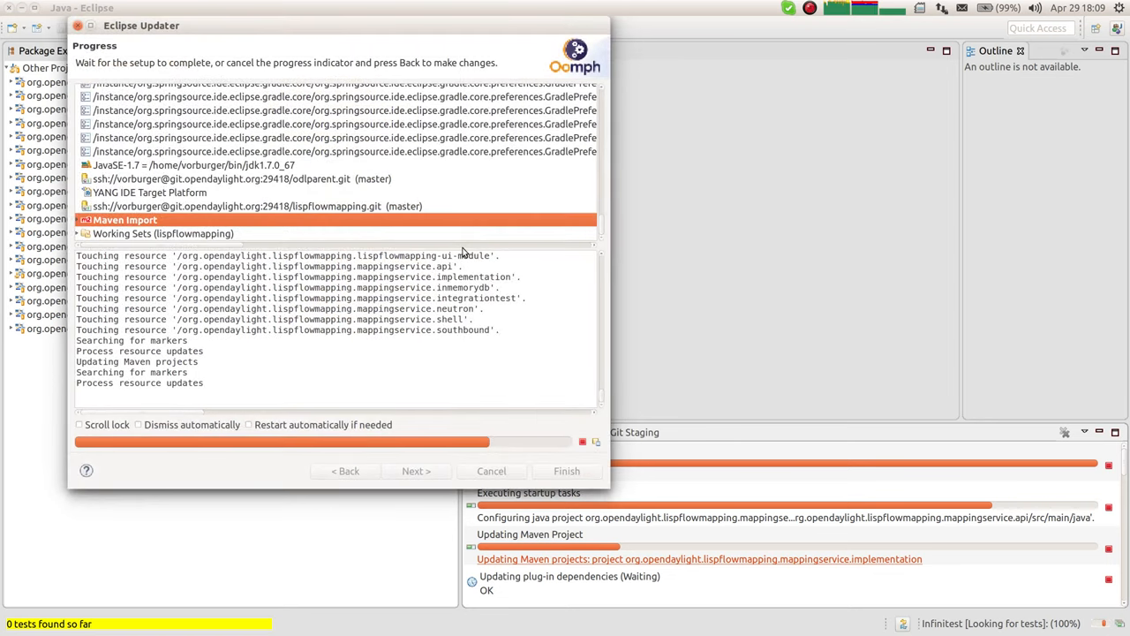
mouse_move(193, 378)
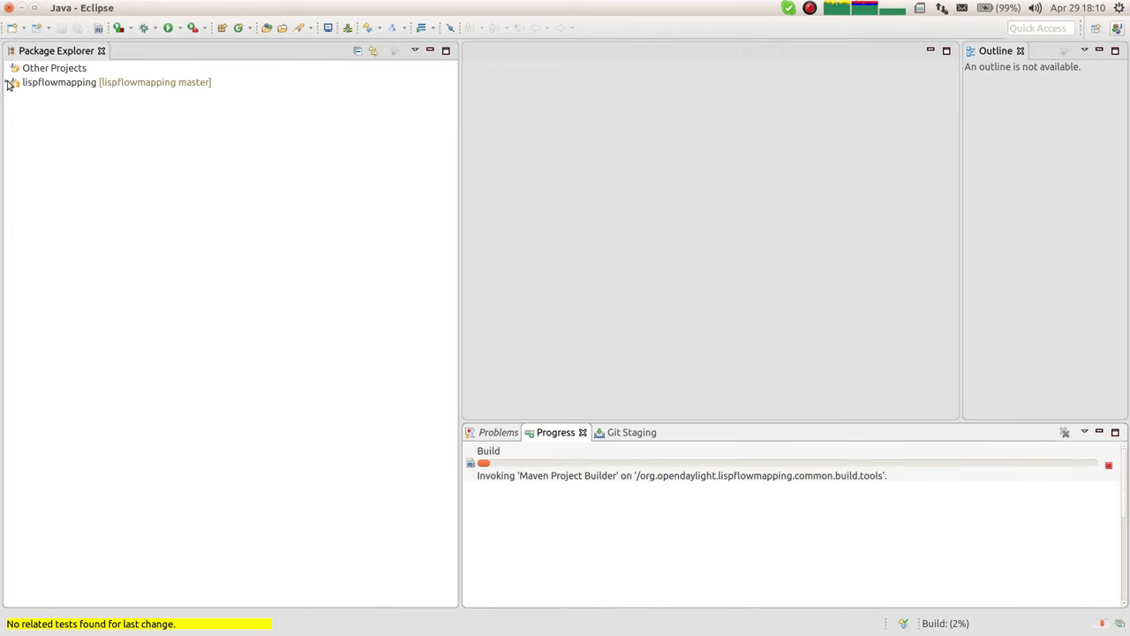
Expand the lispflowmapping working set in Package Explorer
left_click(9, 82)
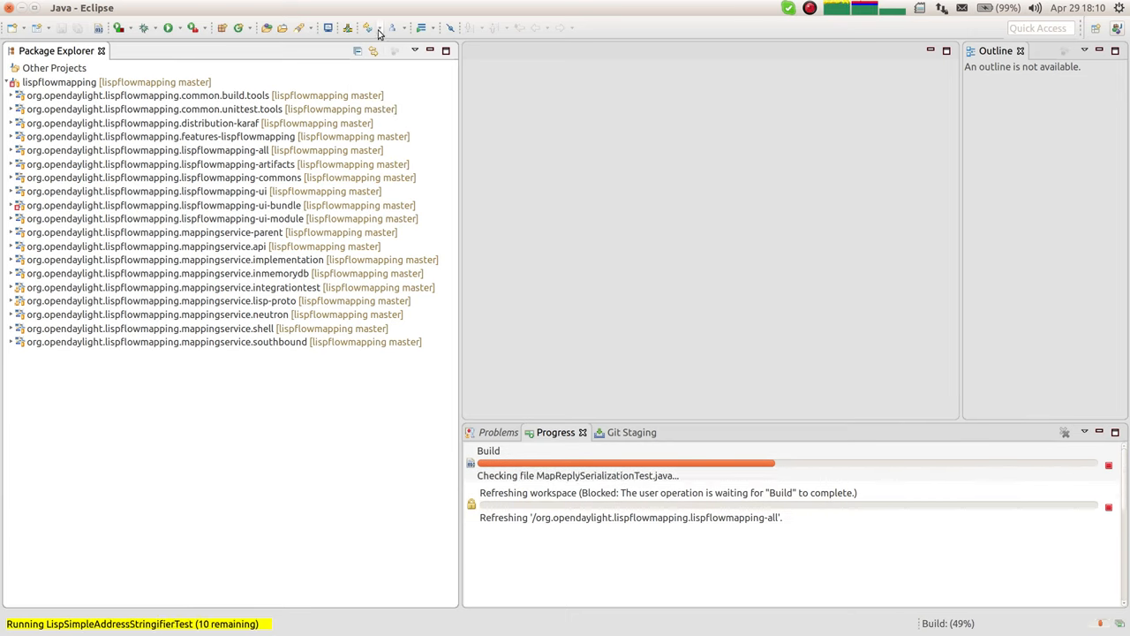
Preview the Import Projects list of OpenDaylight projects, toggling the faas project
left_click(367, 27)
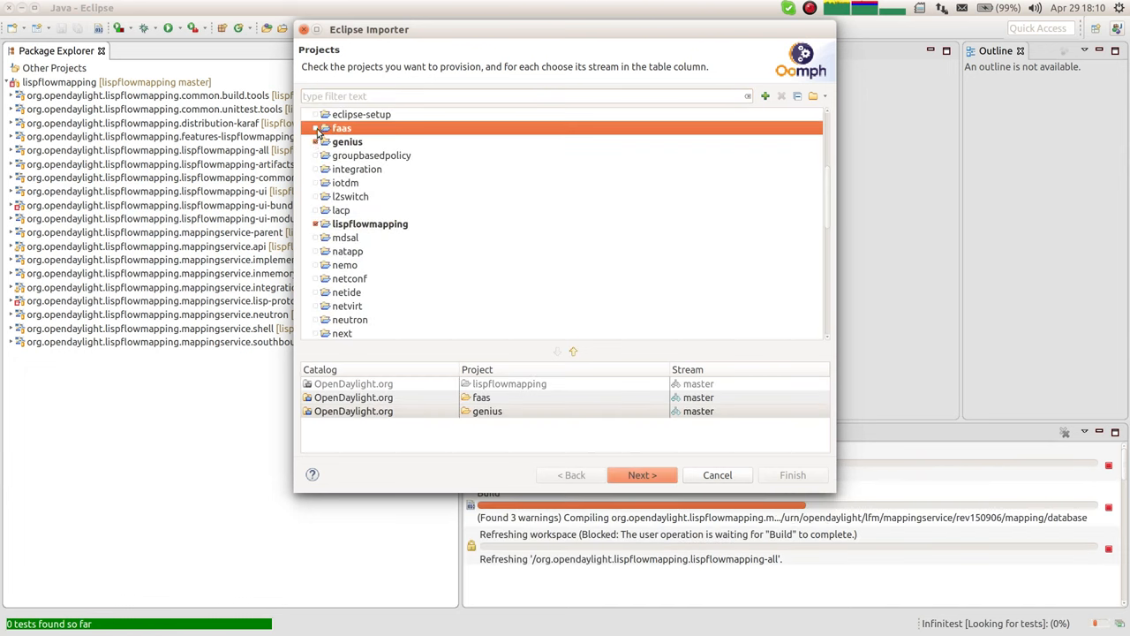
left_click(347, 142)
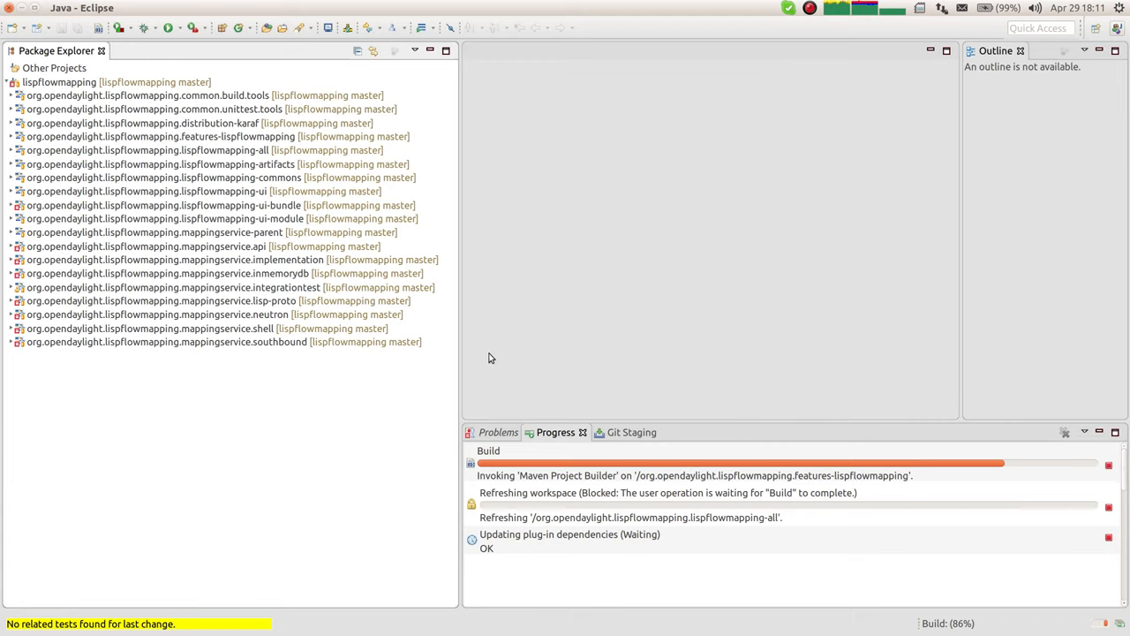
mouse_move(801, 502)
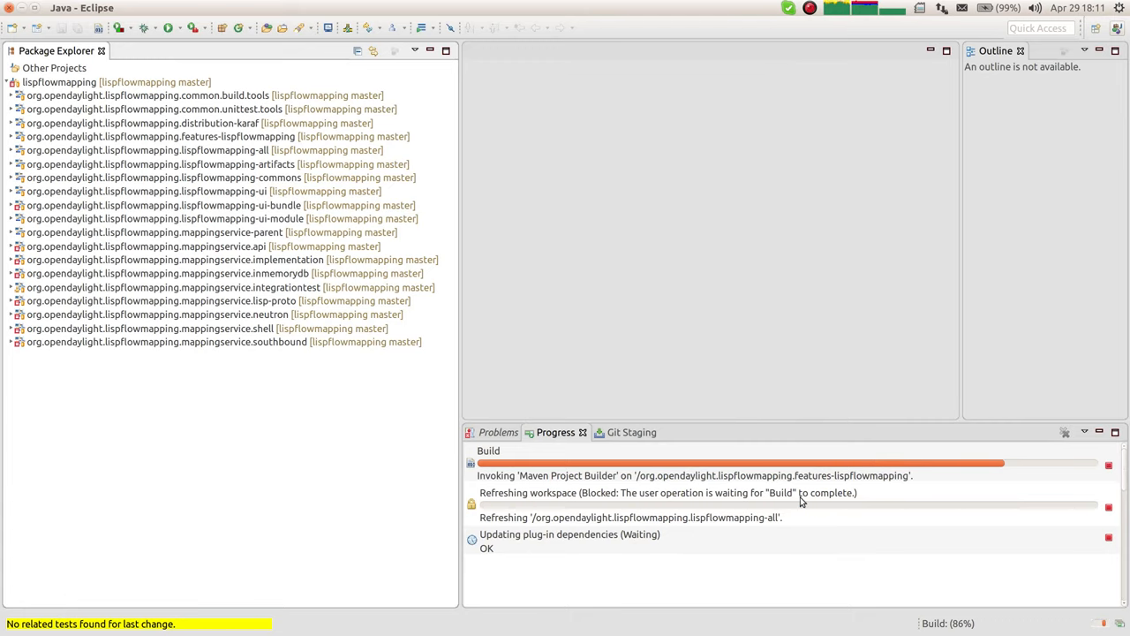
mouse_move(745, 504)
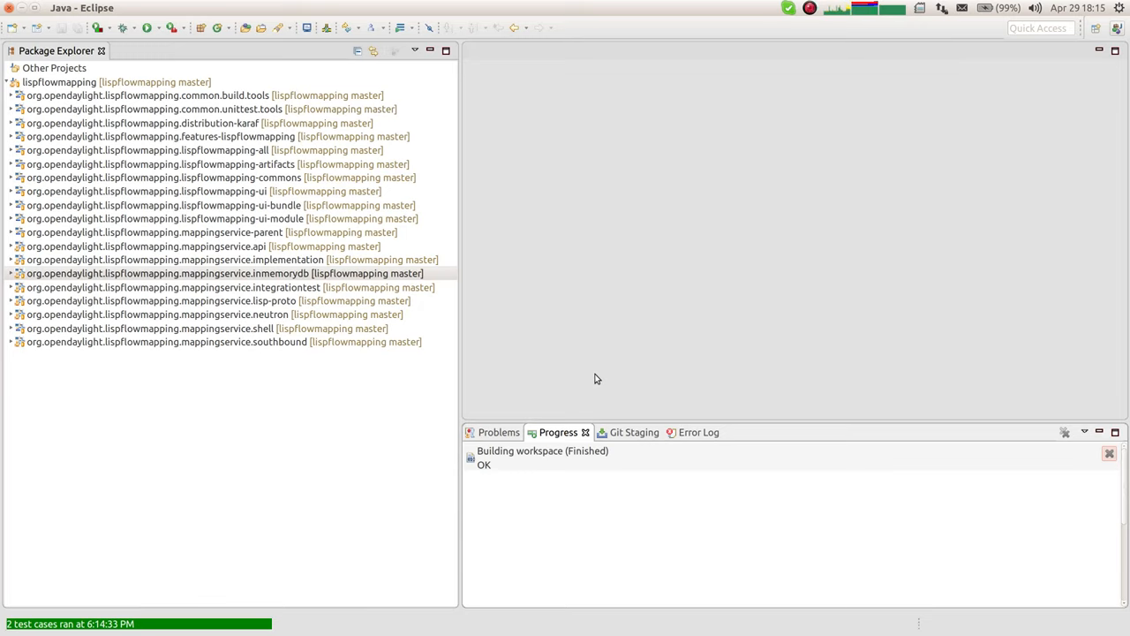
mouse_move(256, 224)
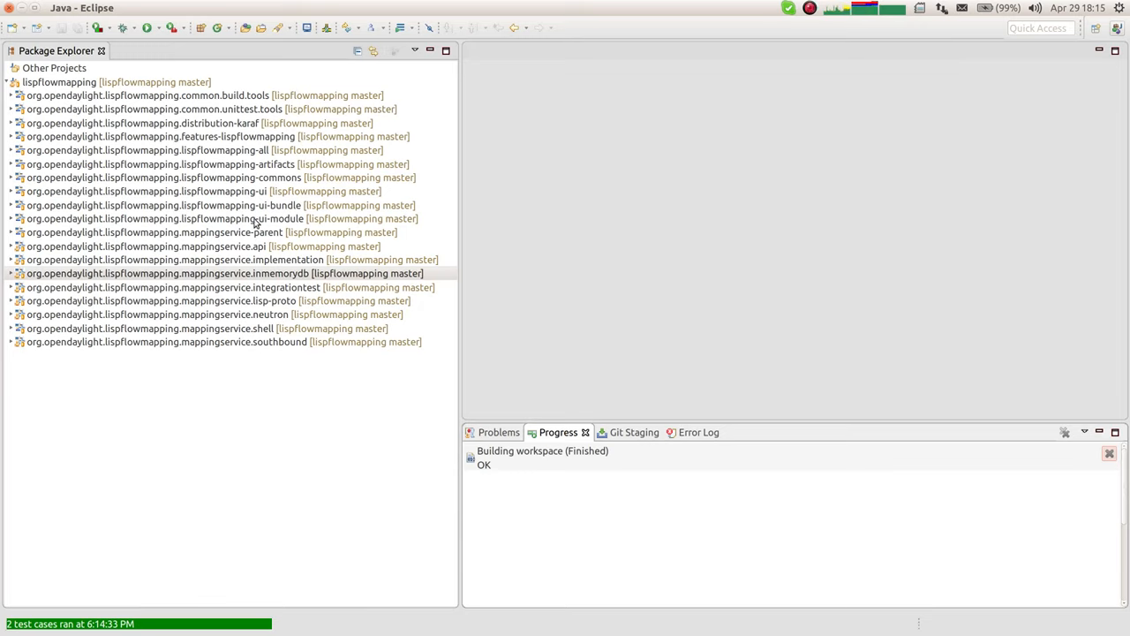
mouse_move(386, 257)
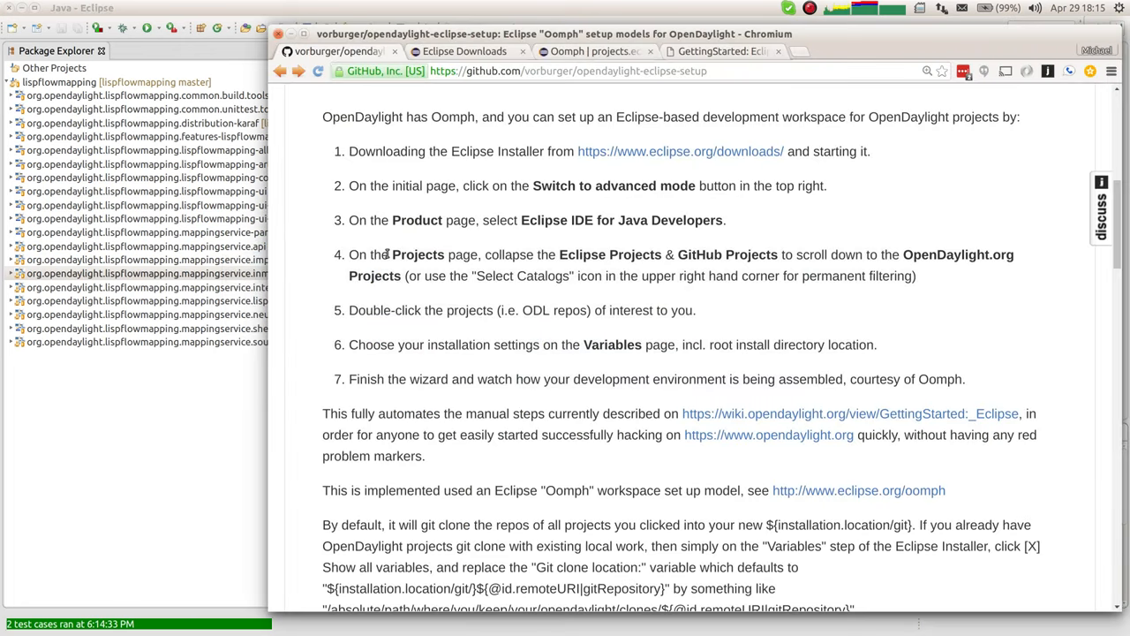
mouse_move(643, 139)
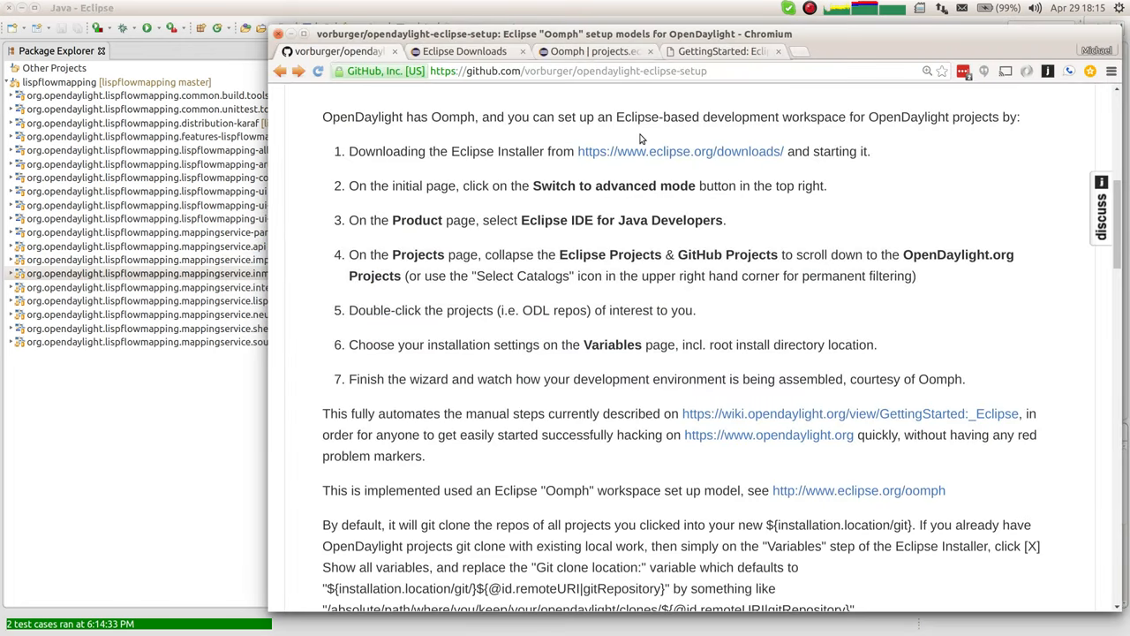
Scroll the opendaylight-eclipse-setup README down to the Known open issues section
scroll("down", 3)
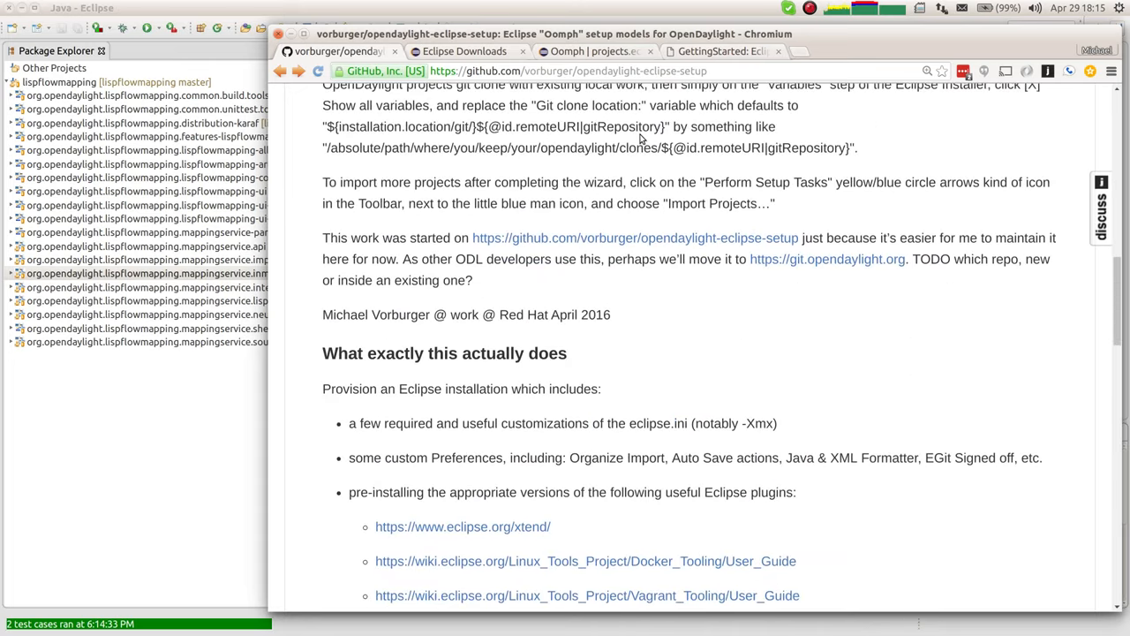
scroll("down", 3)
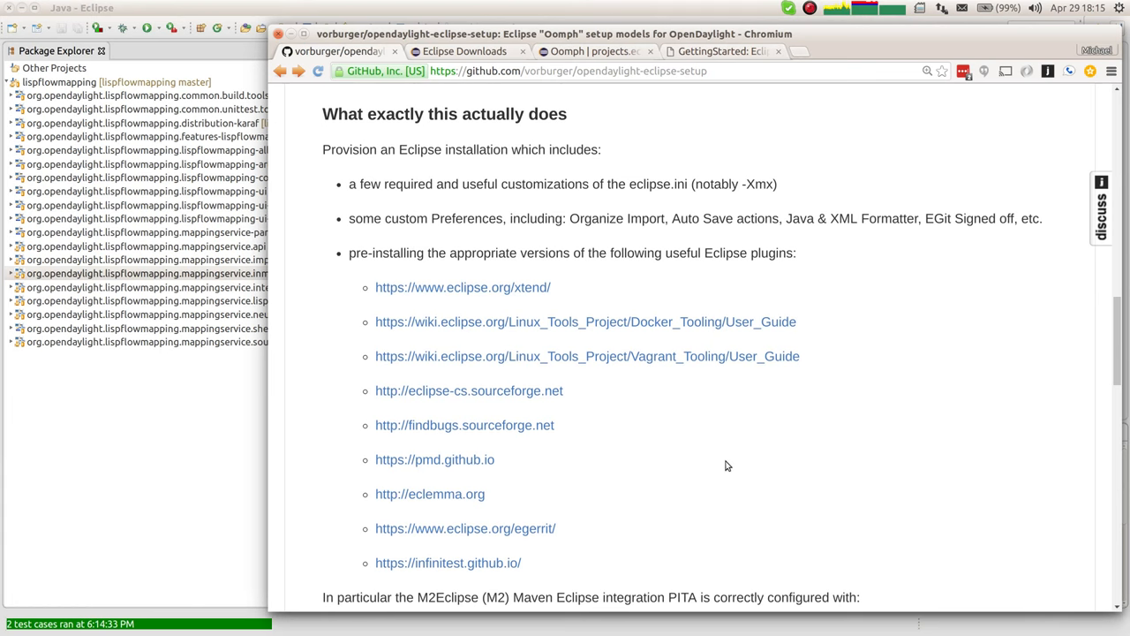
scroll("down", 3)
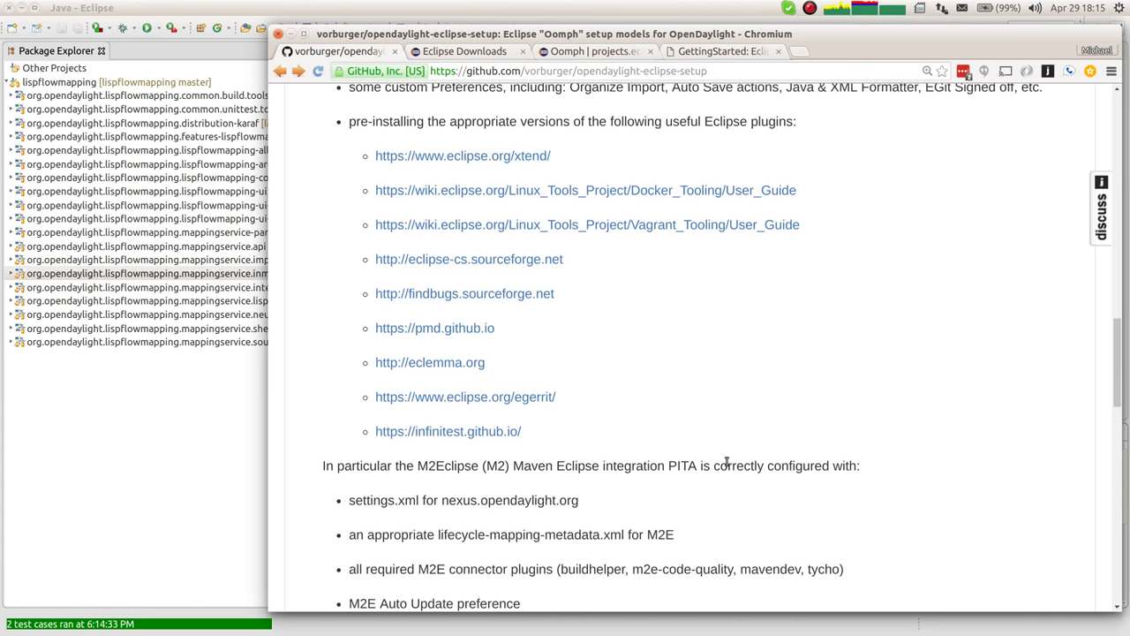
scroll("down", 3)
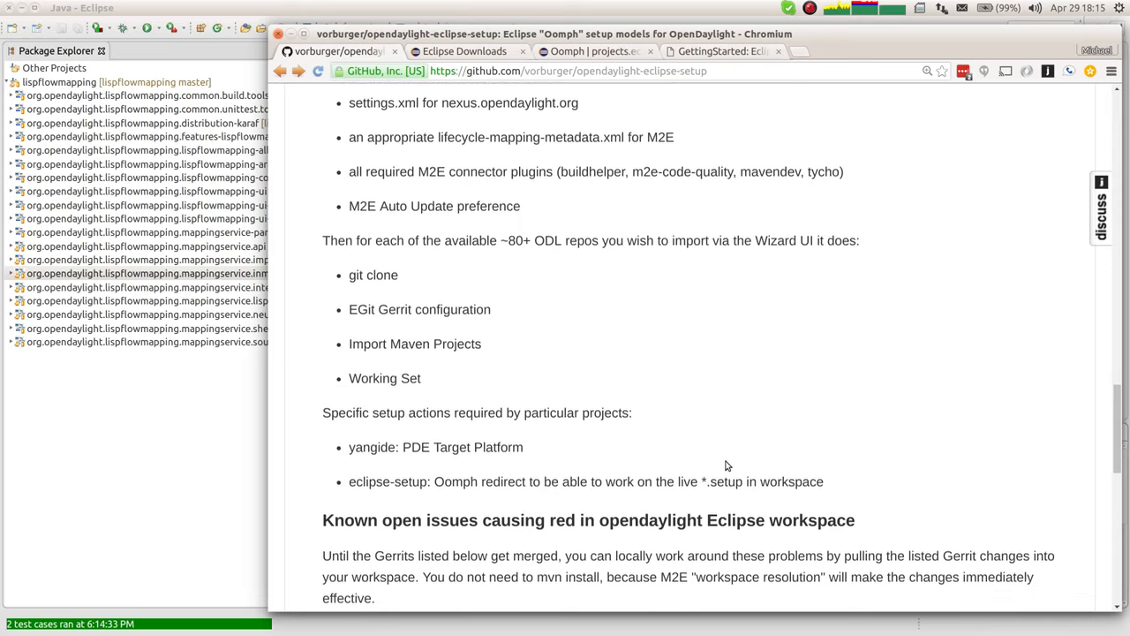
scroll("down", 3)
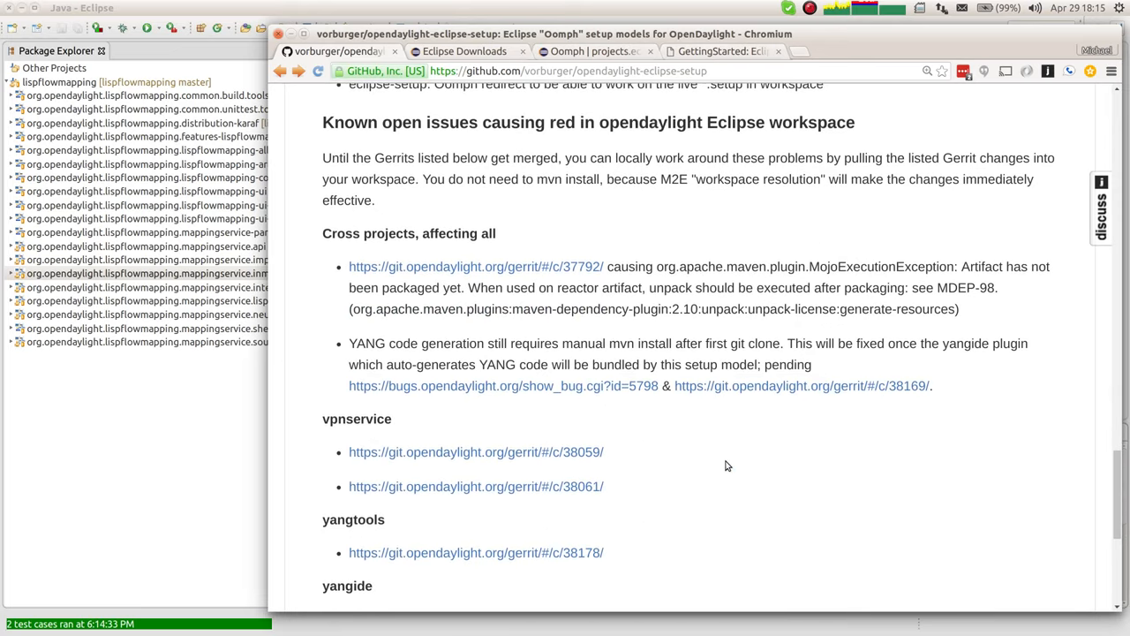